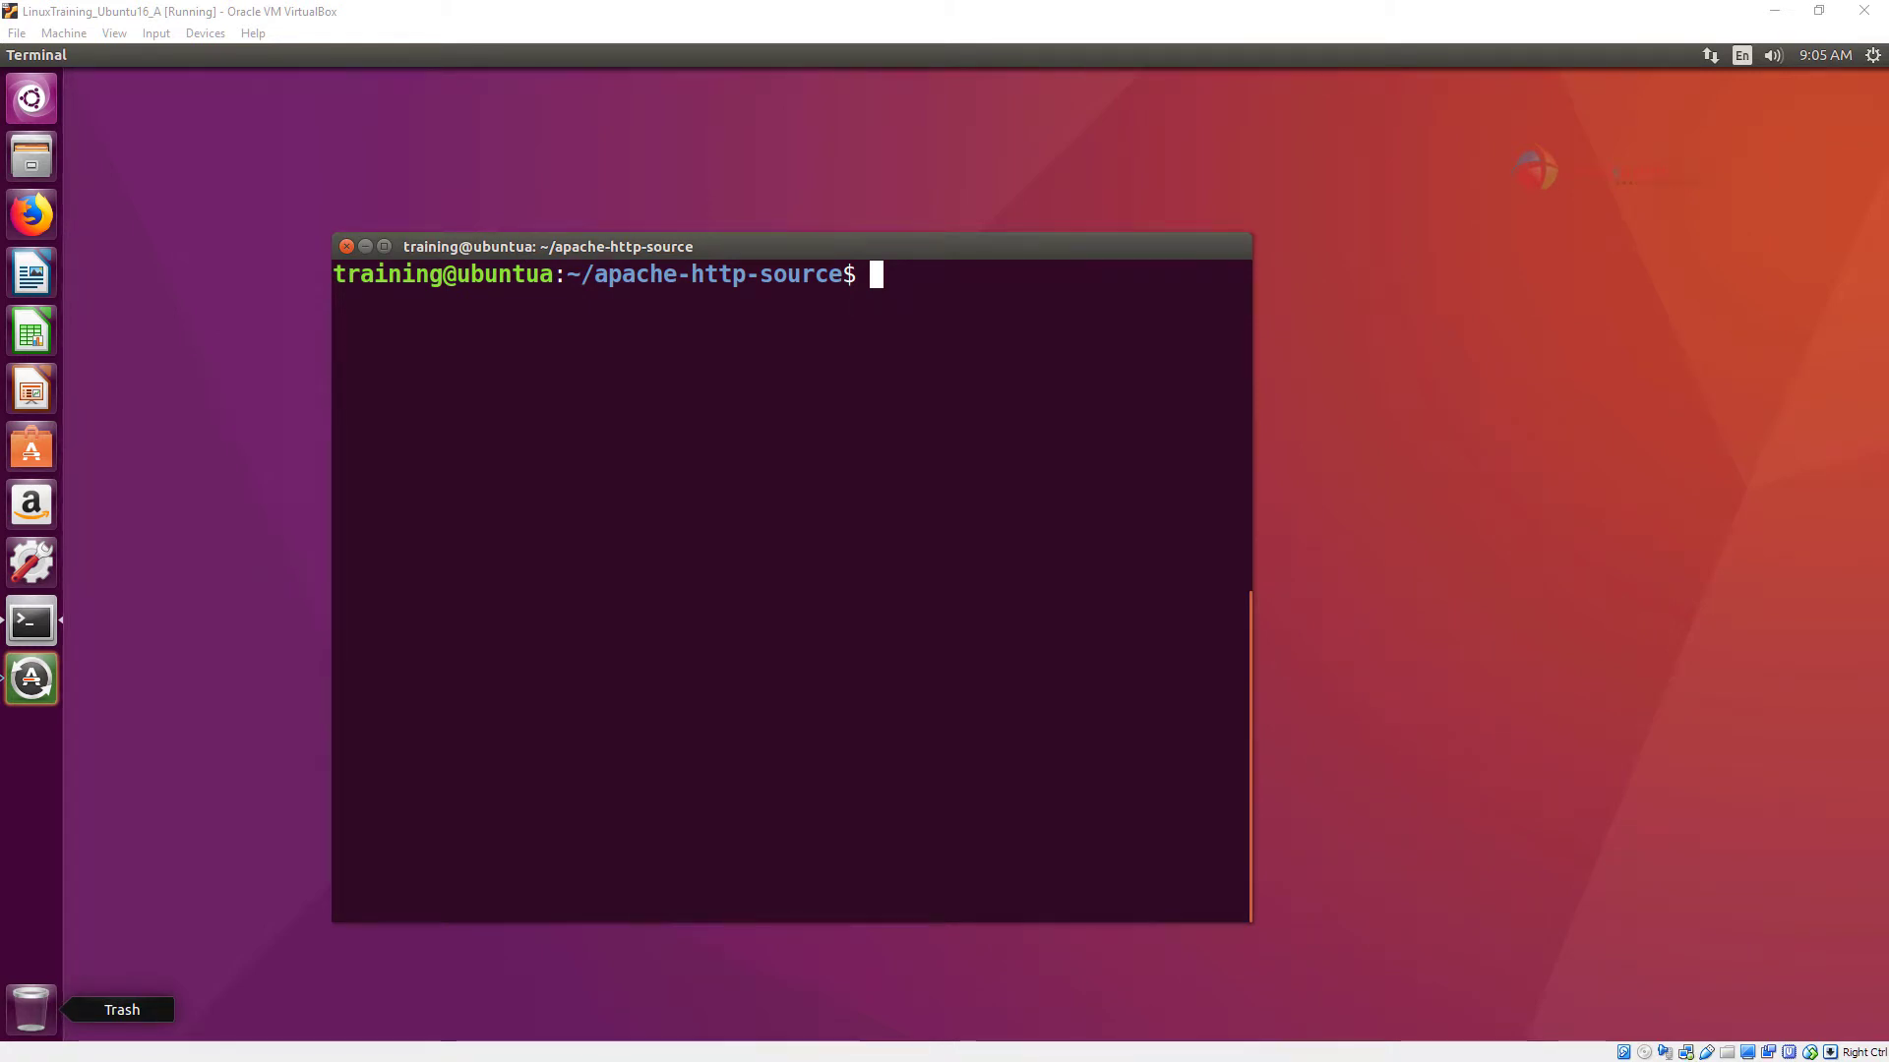
- Show the current path with pwd and change into the httpd/ folder
{"action": "type", "text": "pwd"}
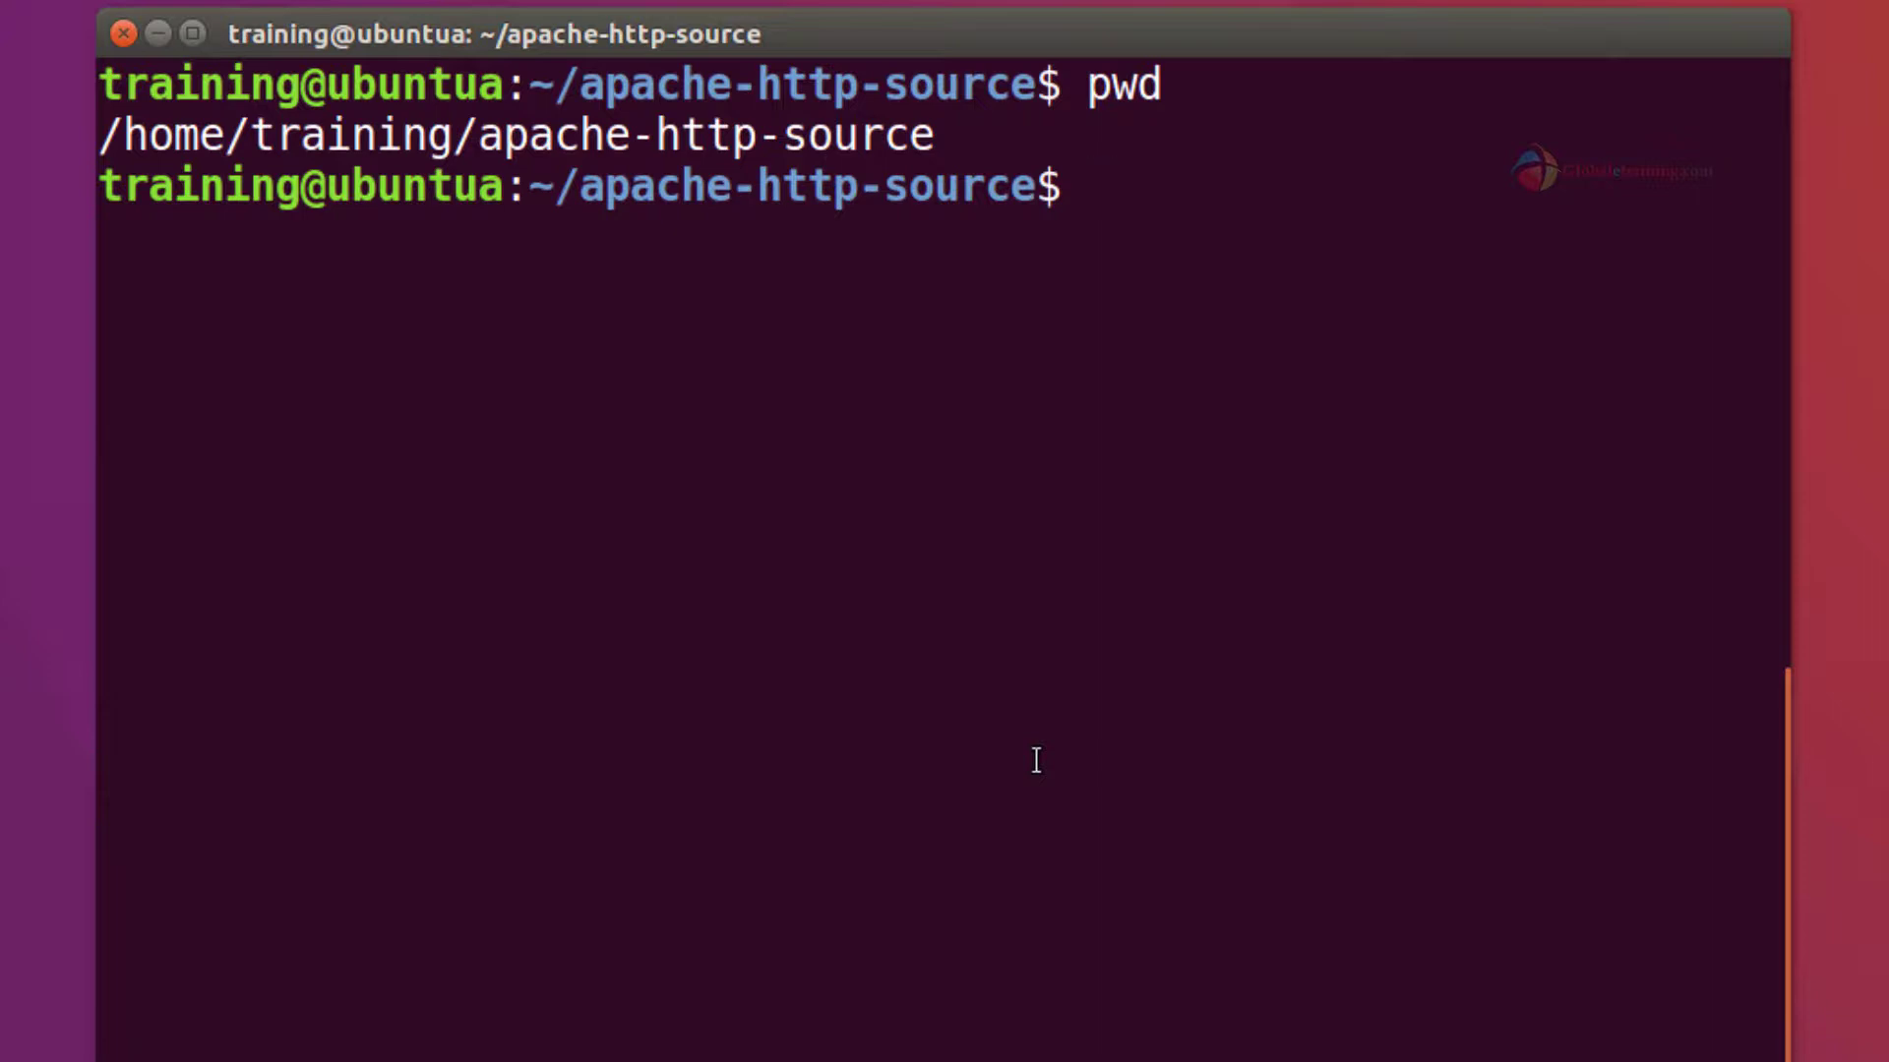
{"action": "type", "text": "cd httpd/"}
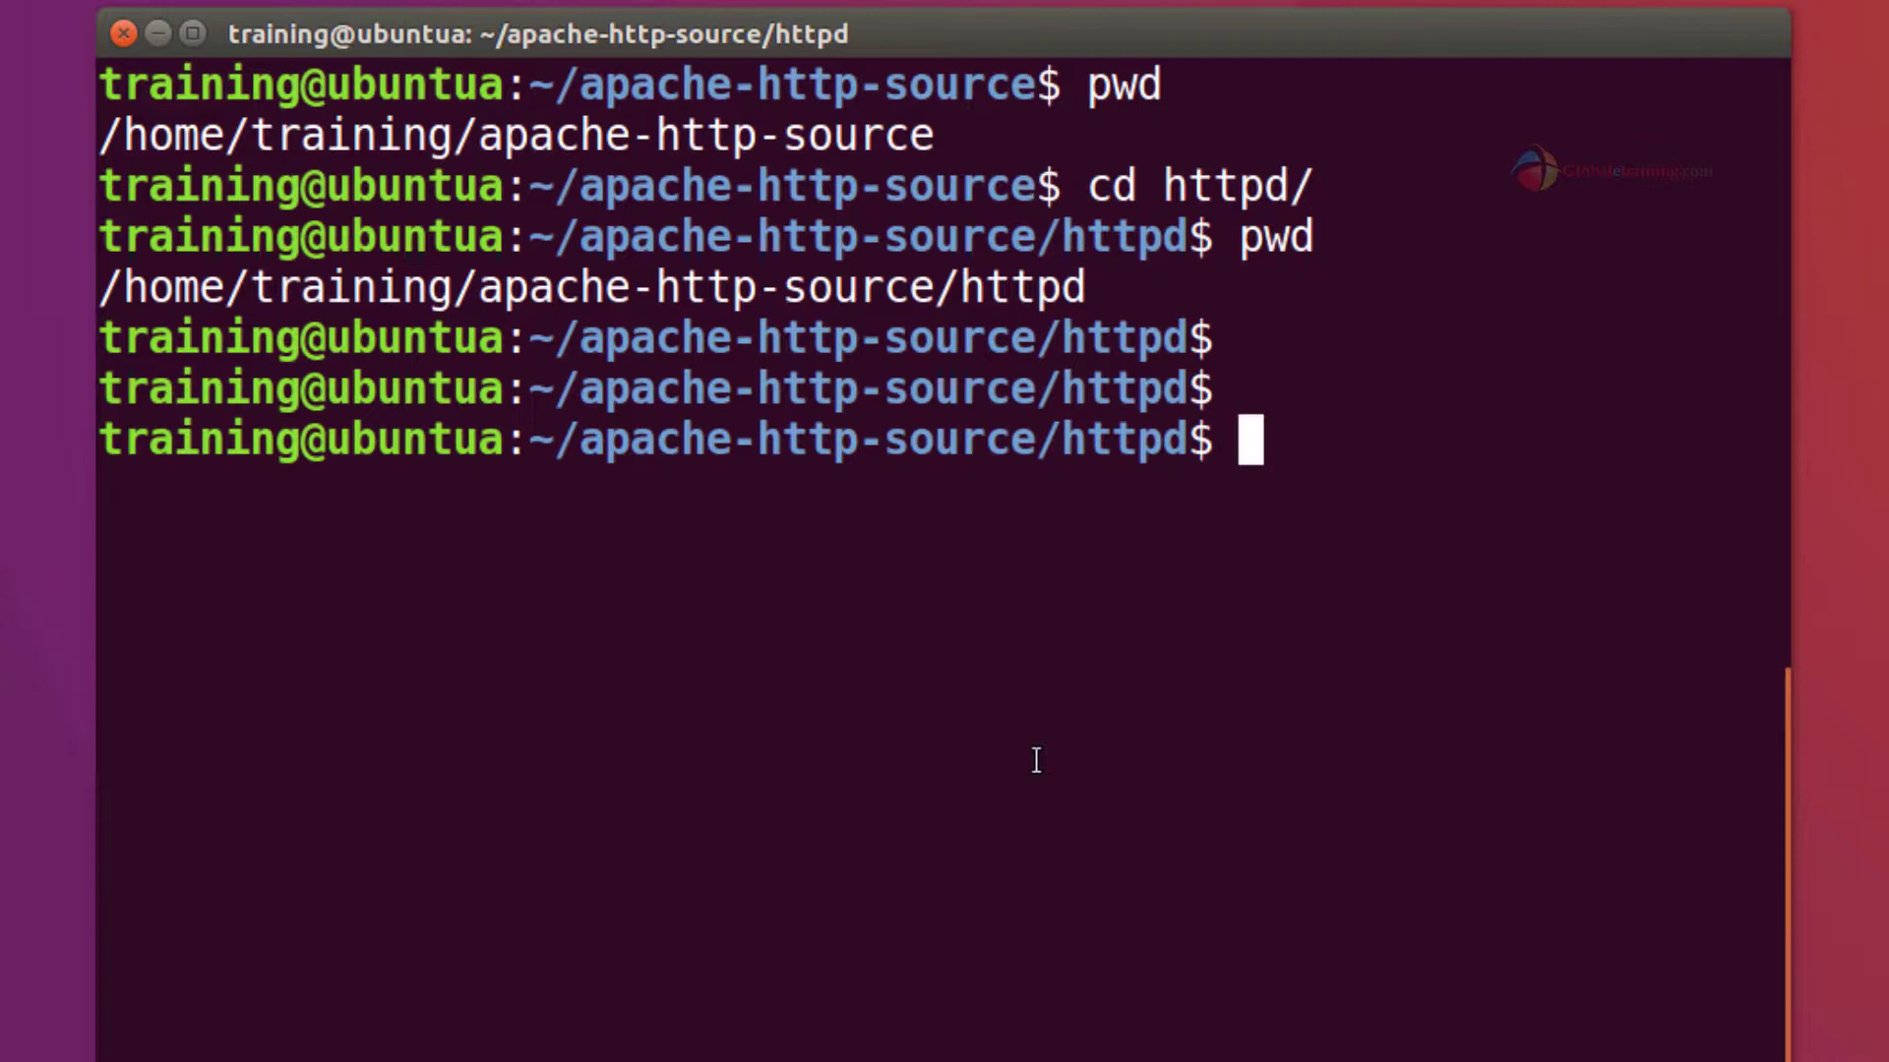
- Run pwd | cut -d"/" -f5 to print httpd, cancelling a broken quote attempt, then clear the screen
{"action": "type", "text": "pwd |"}
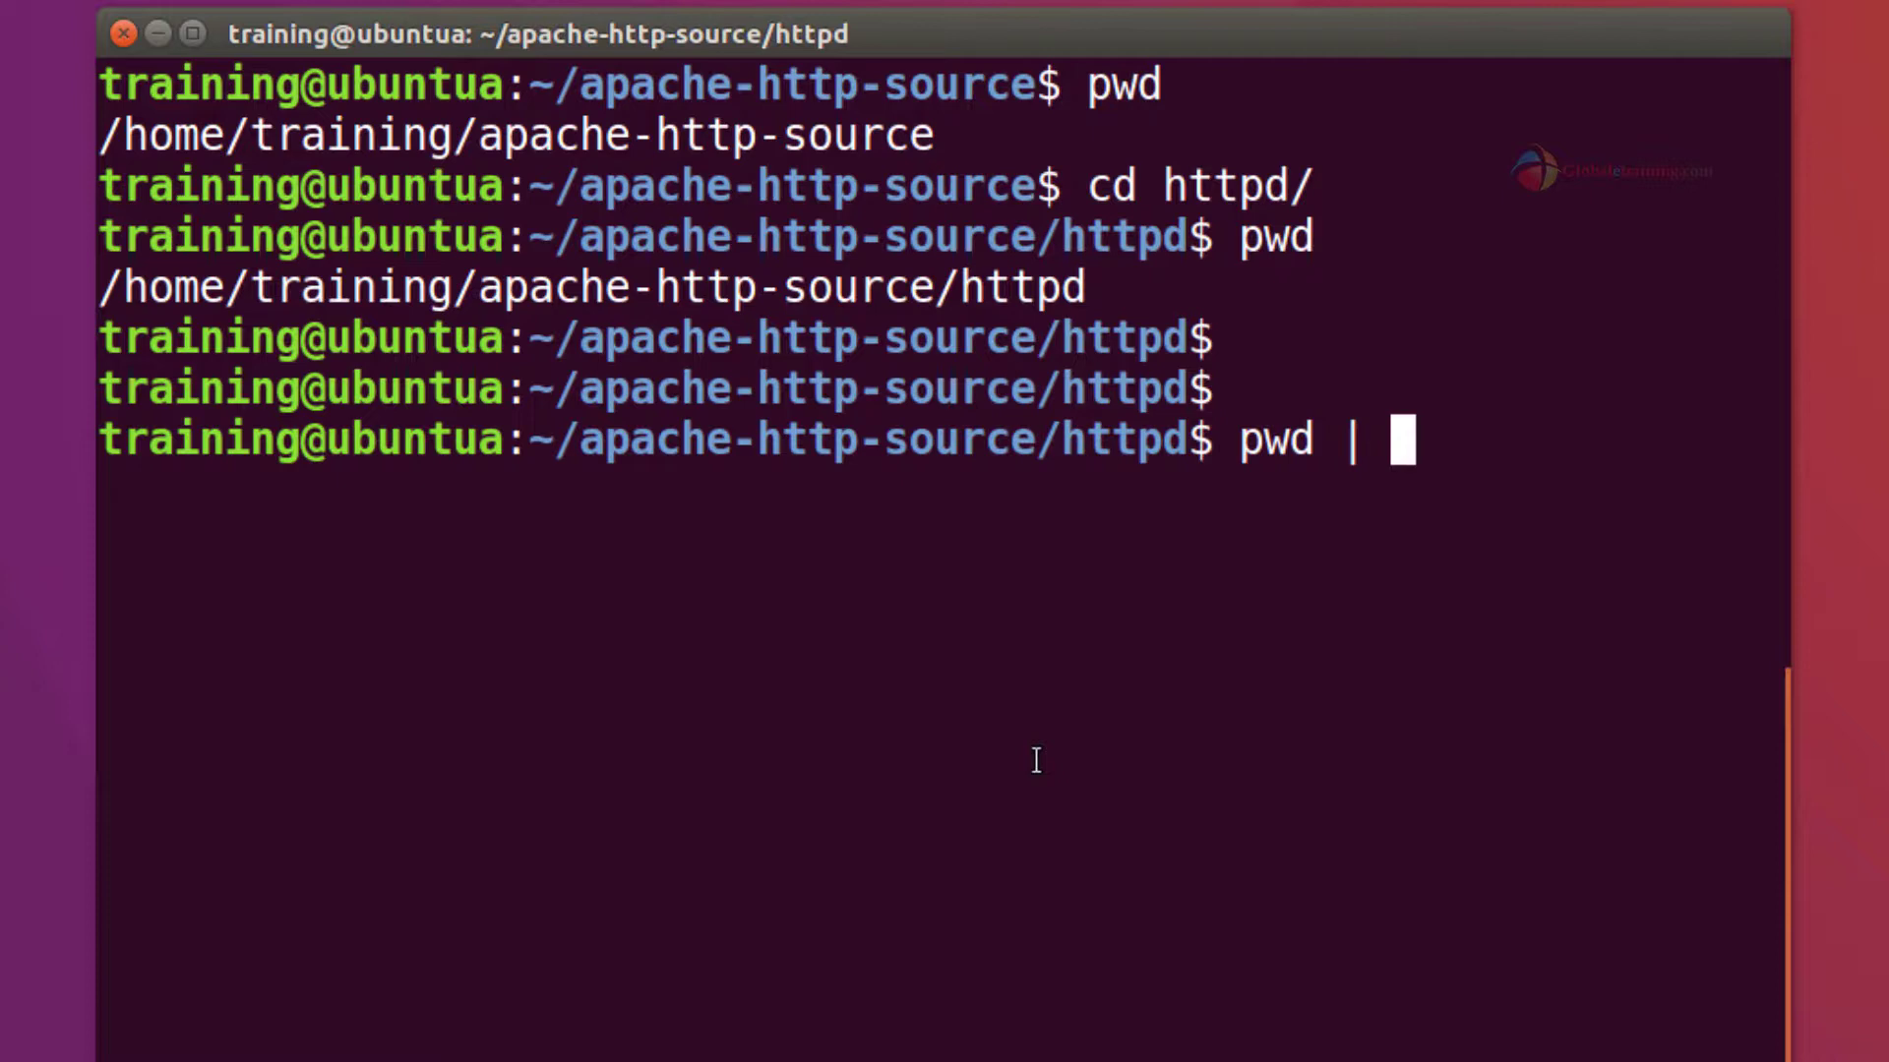
{"action": "type", "text": "cut"}
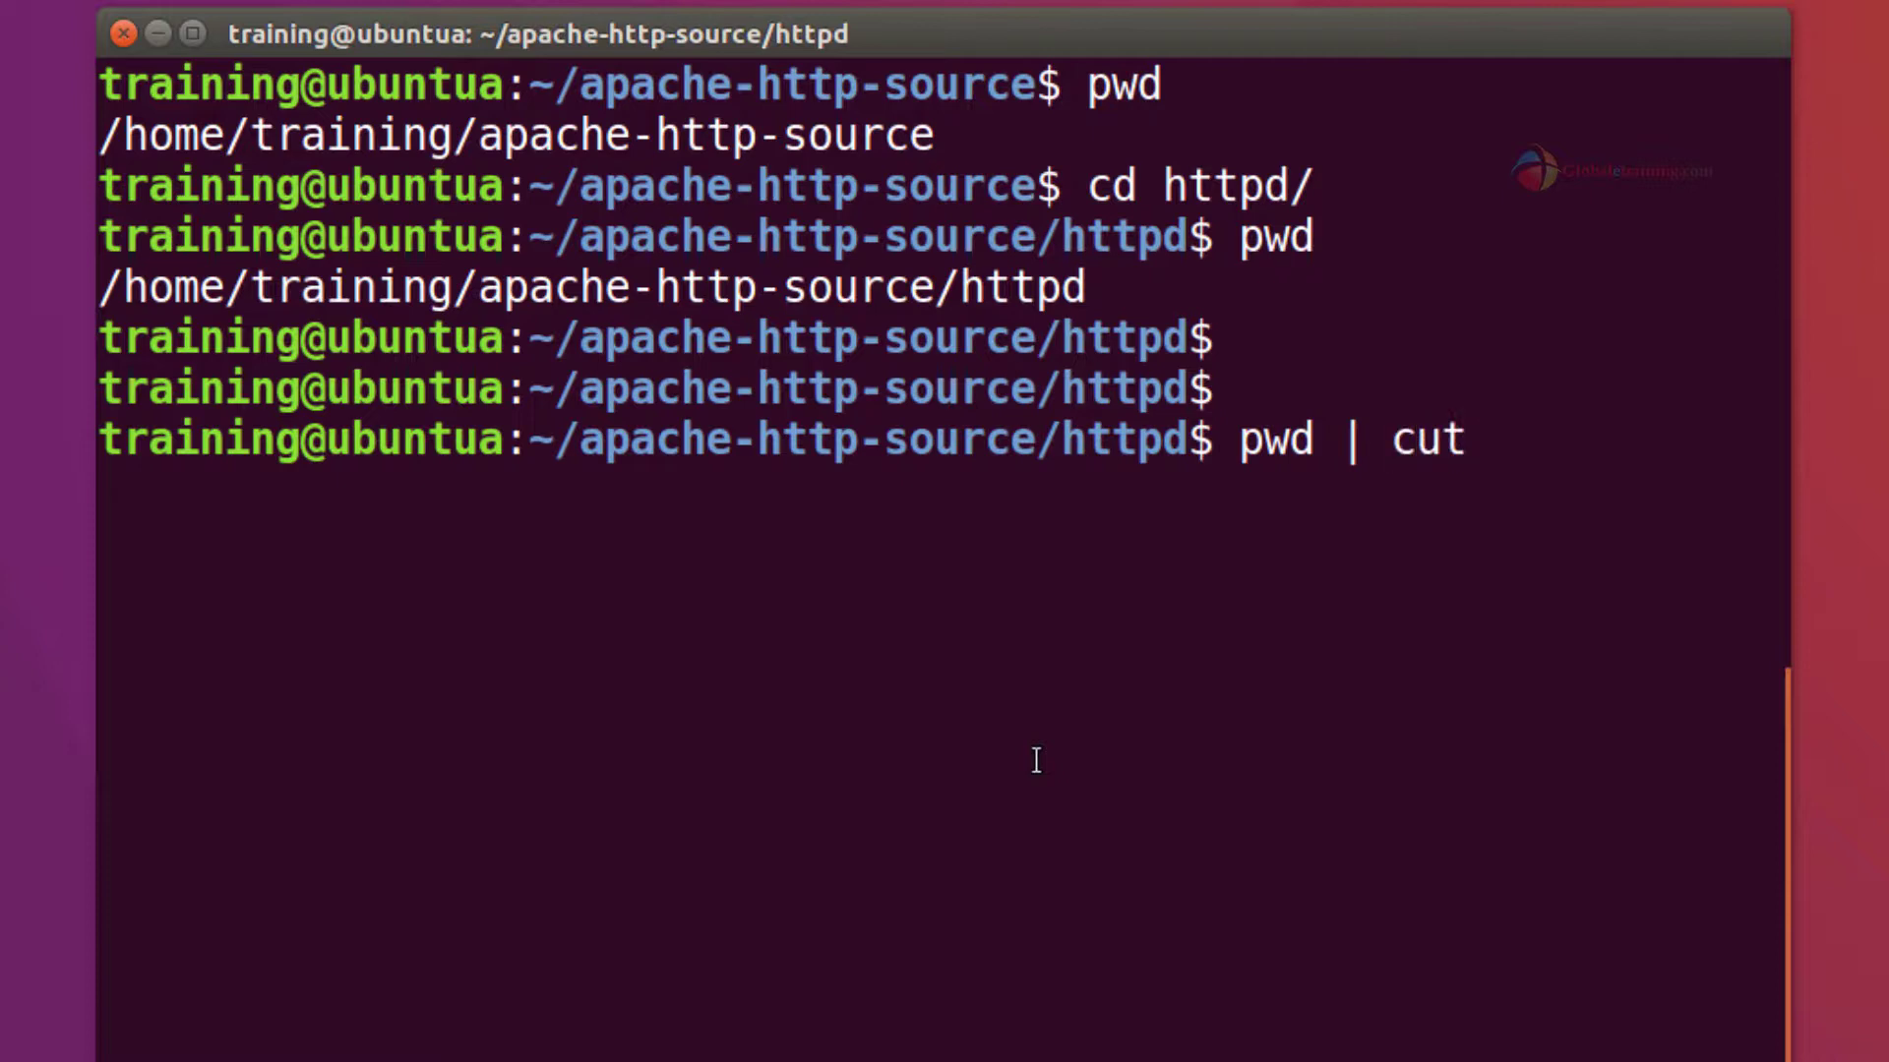
{"action": "type", "text": "-d\"/"}
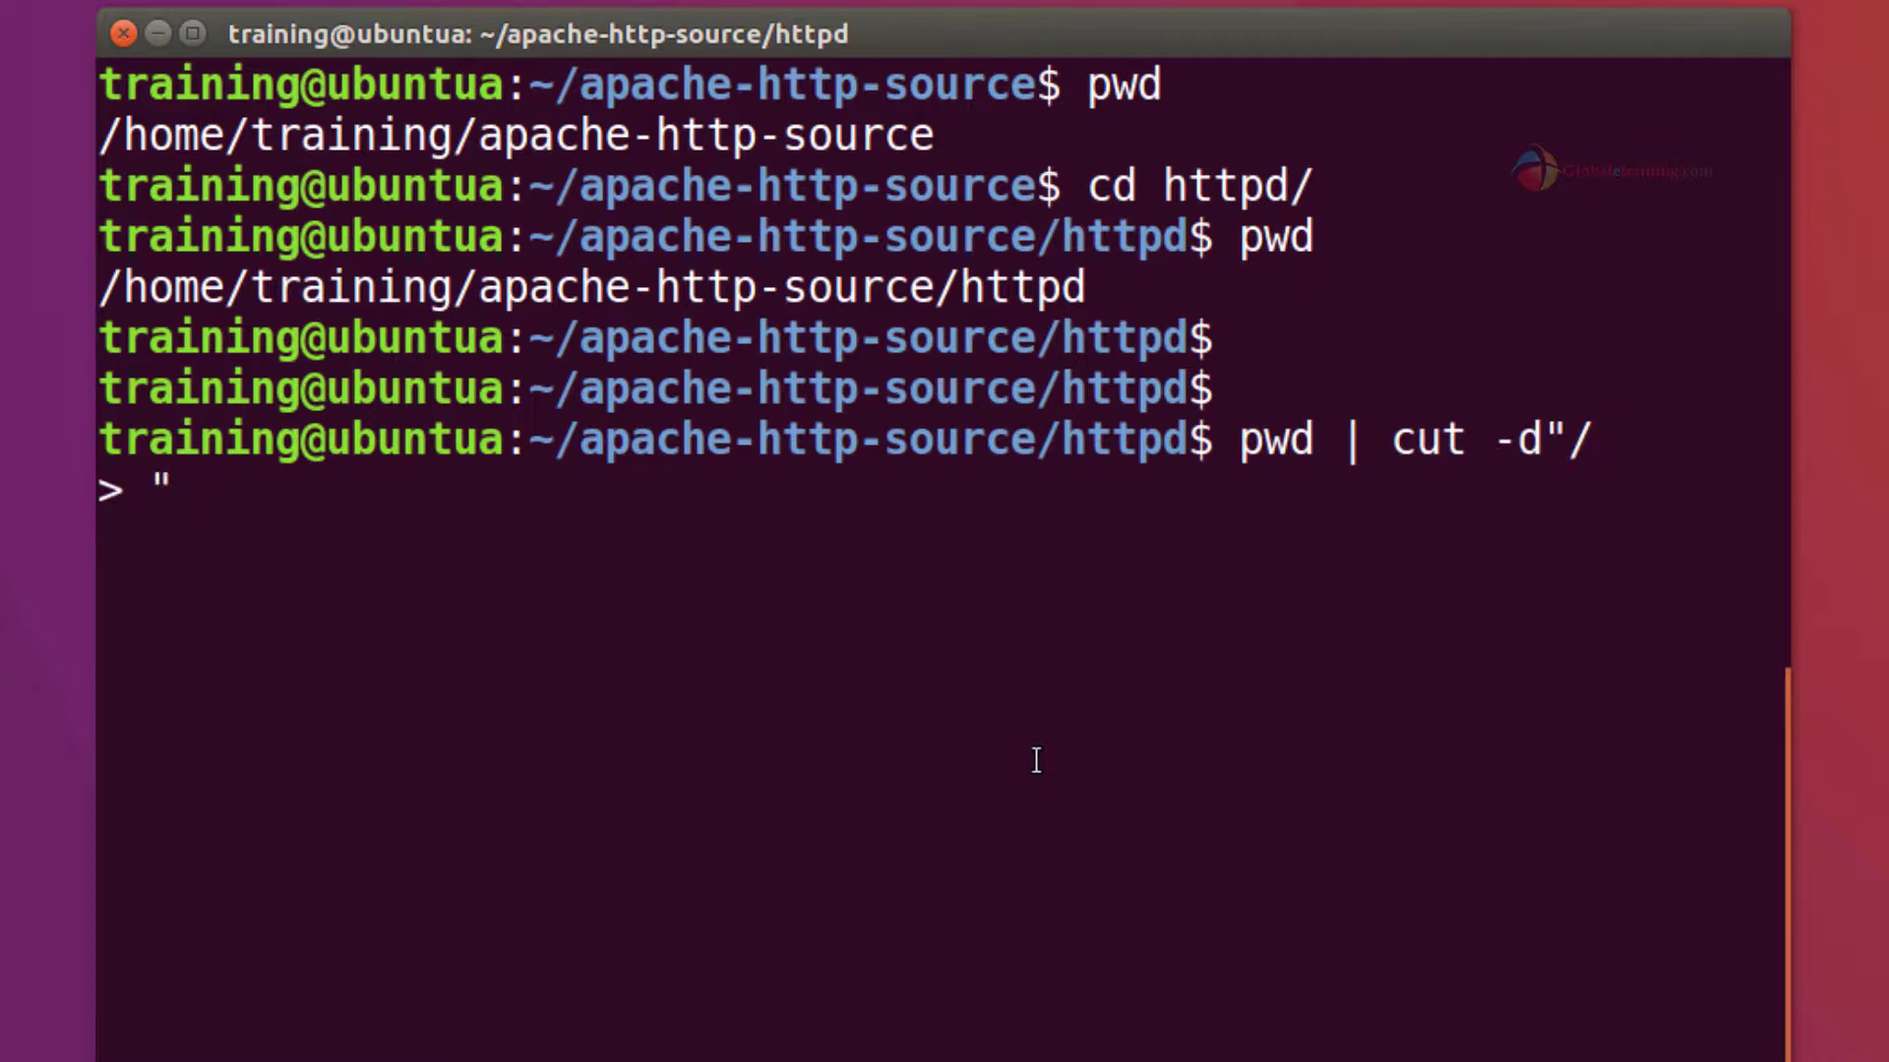
{"action": "key", "text": "ctrl+c"}
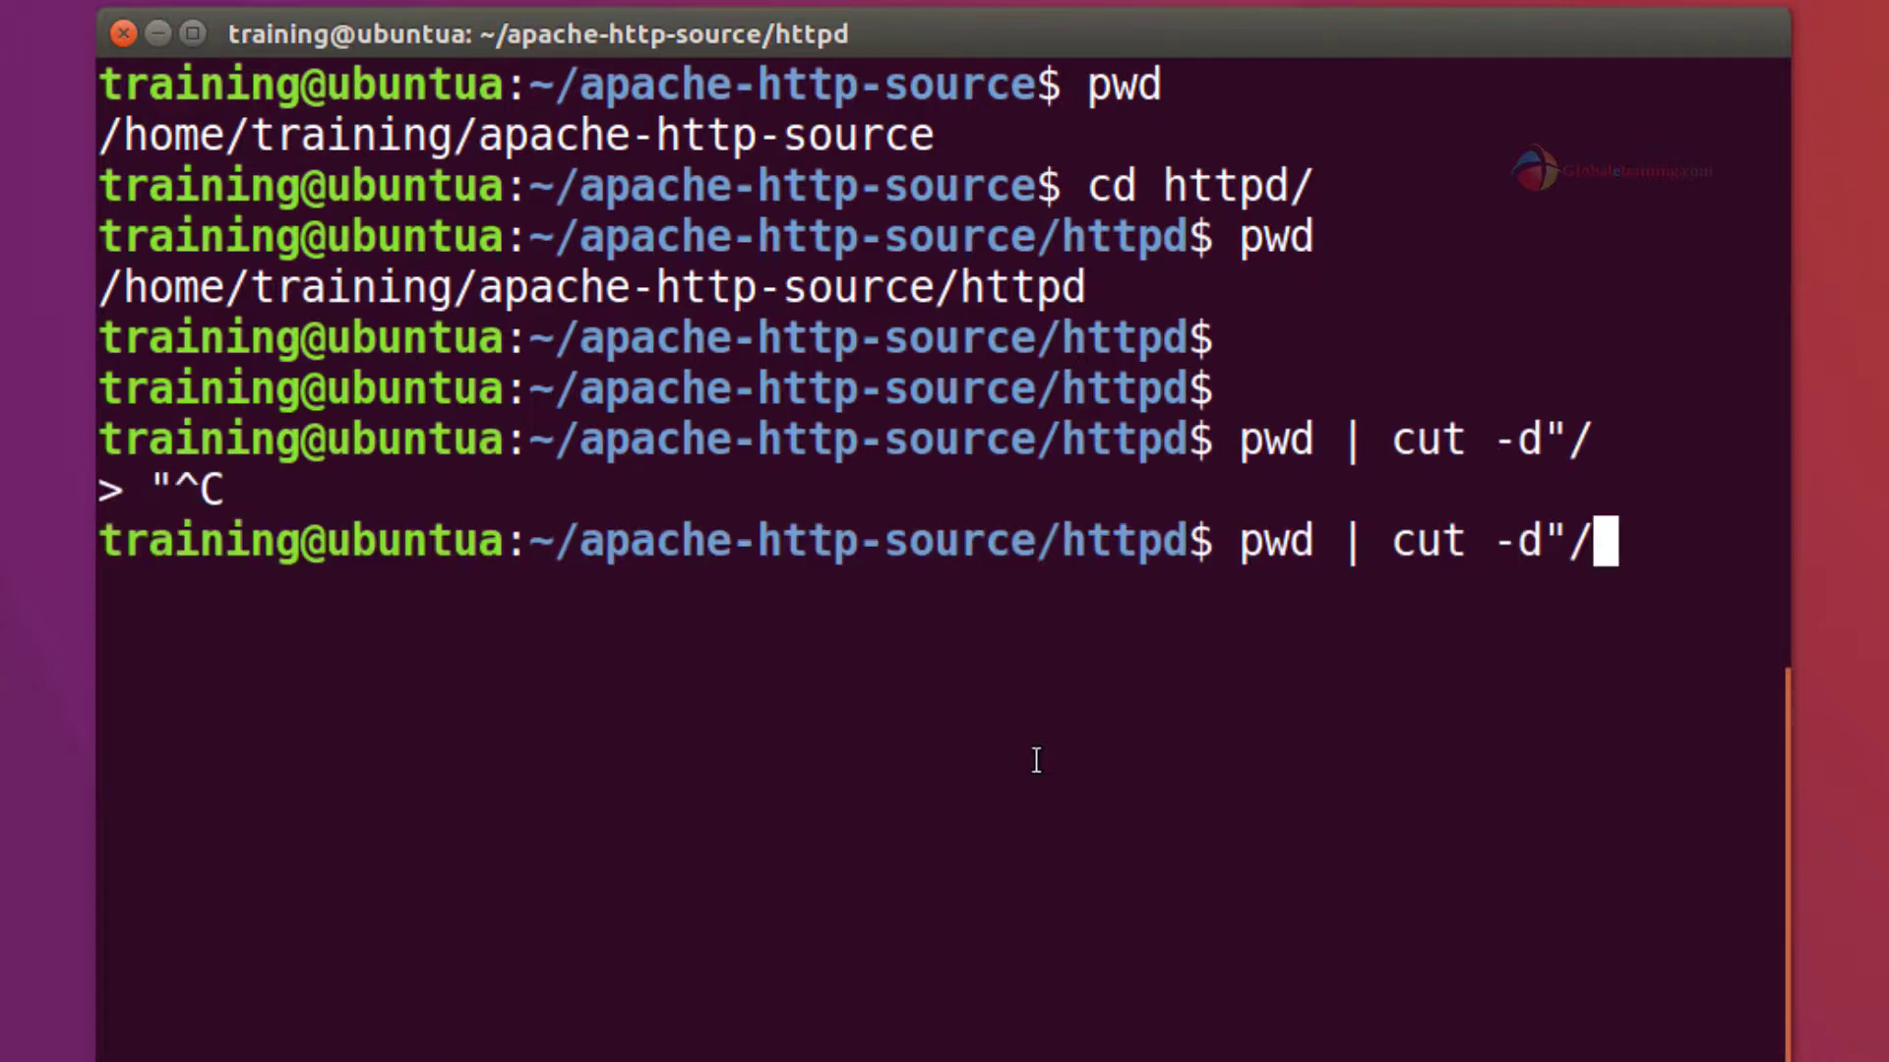
{"action": "type", "text": "\" -f5"}
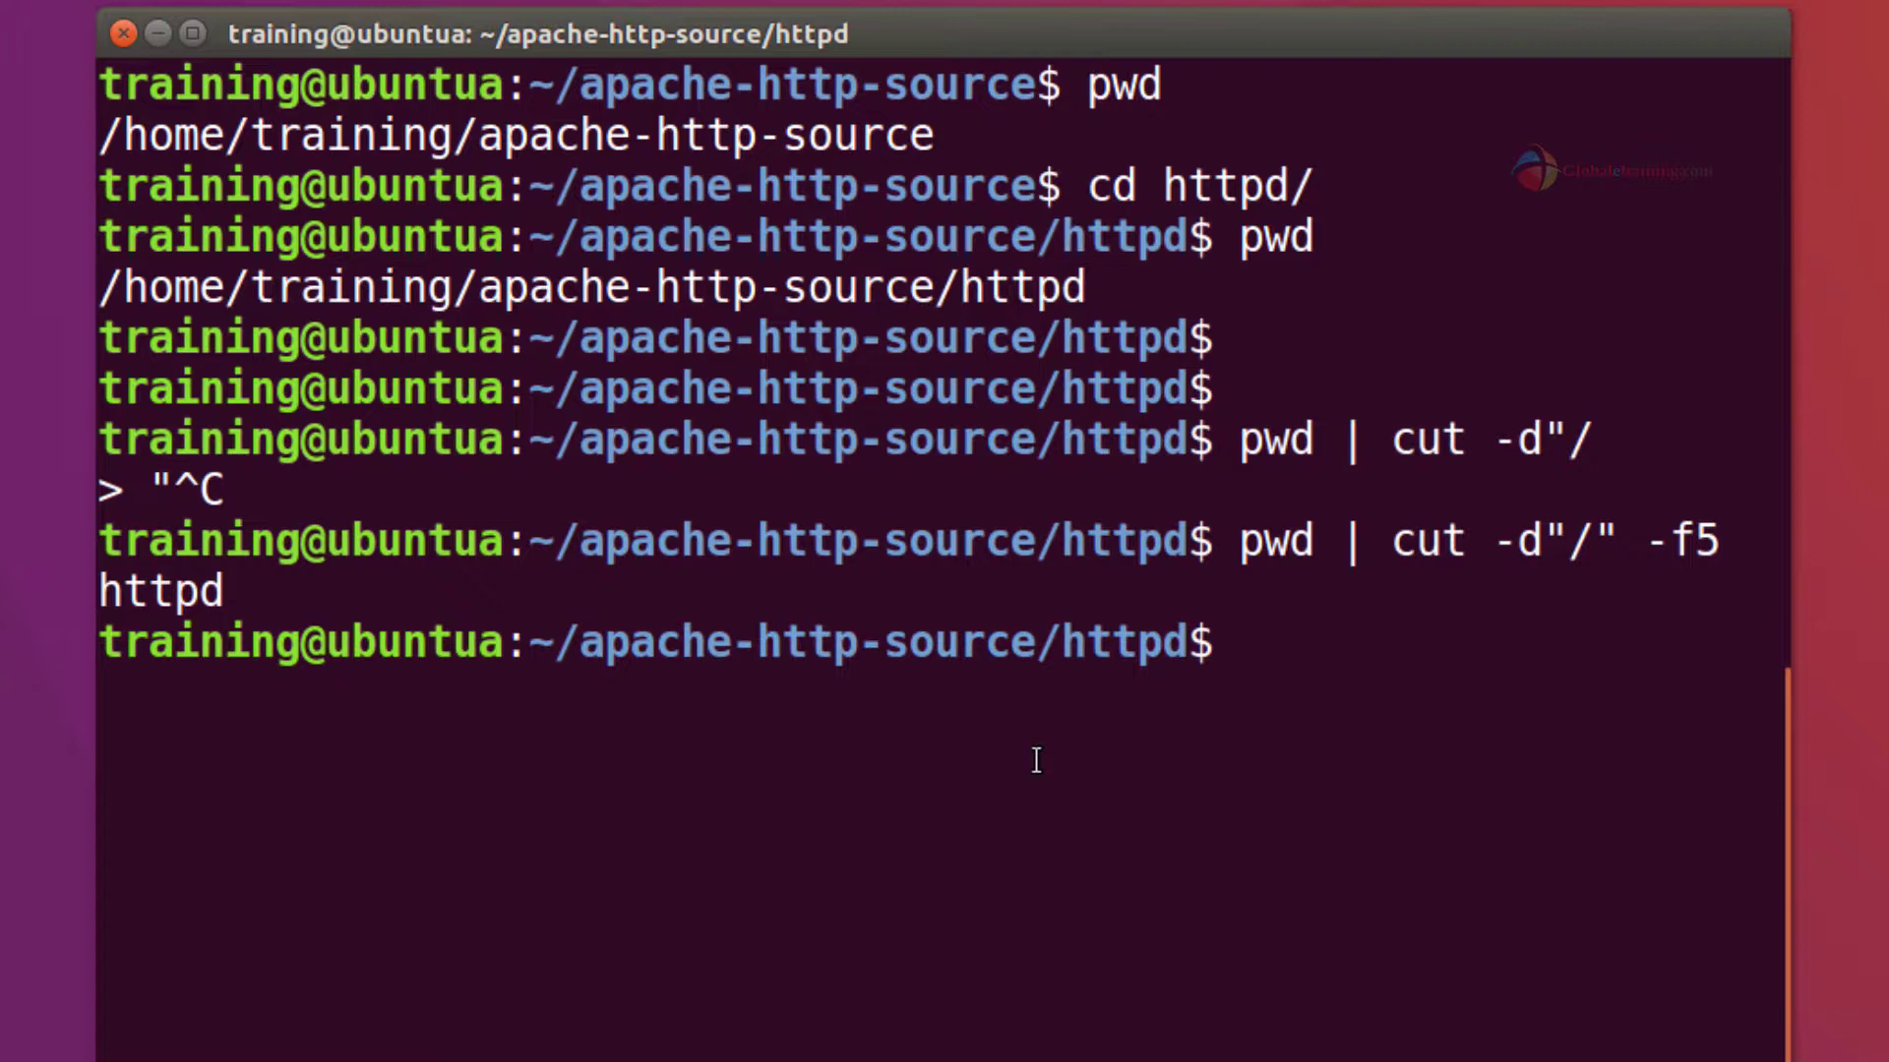
{"action": "key", "text": "ctrl+l"}
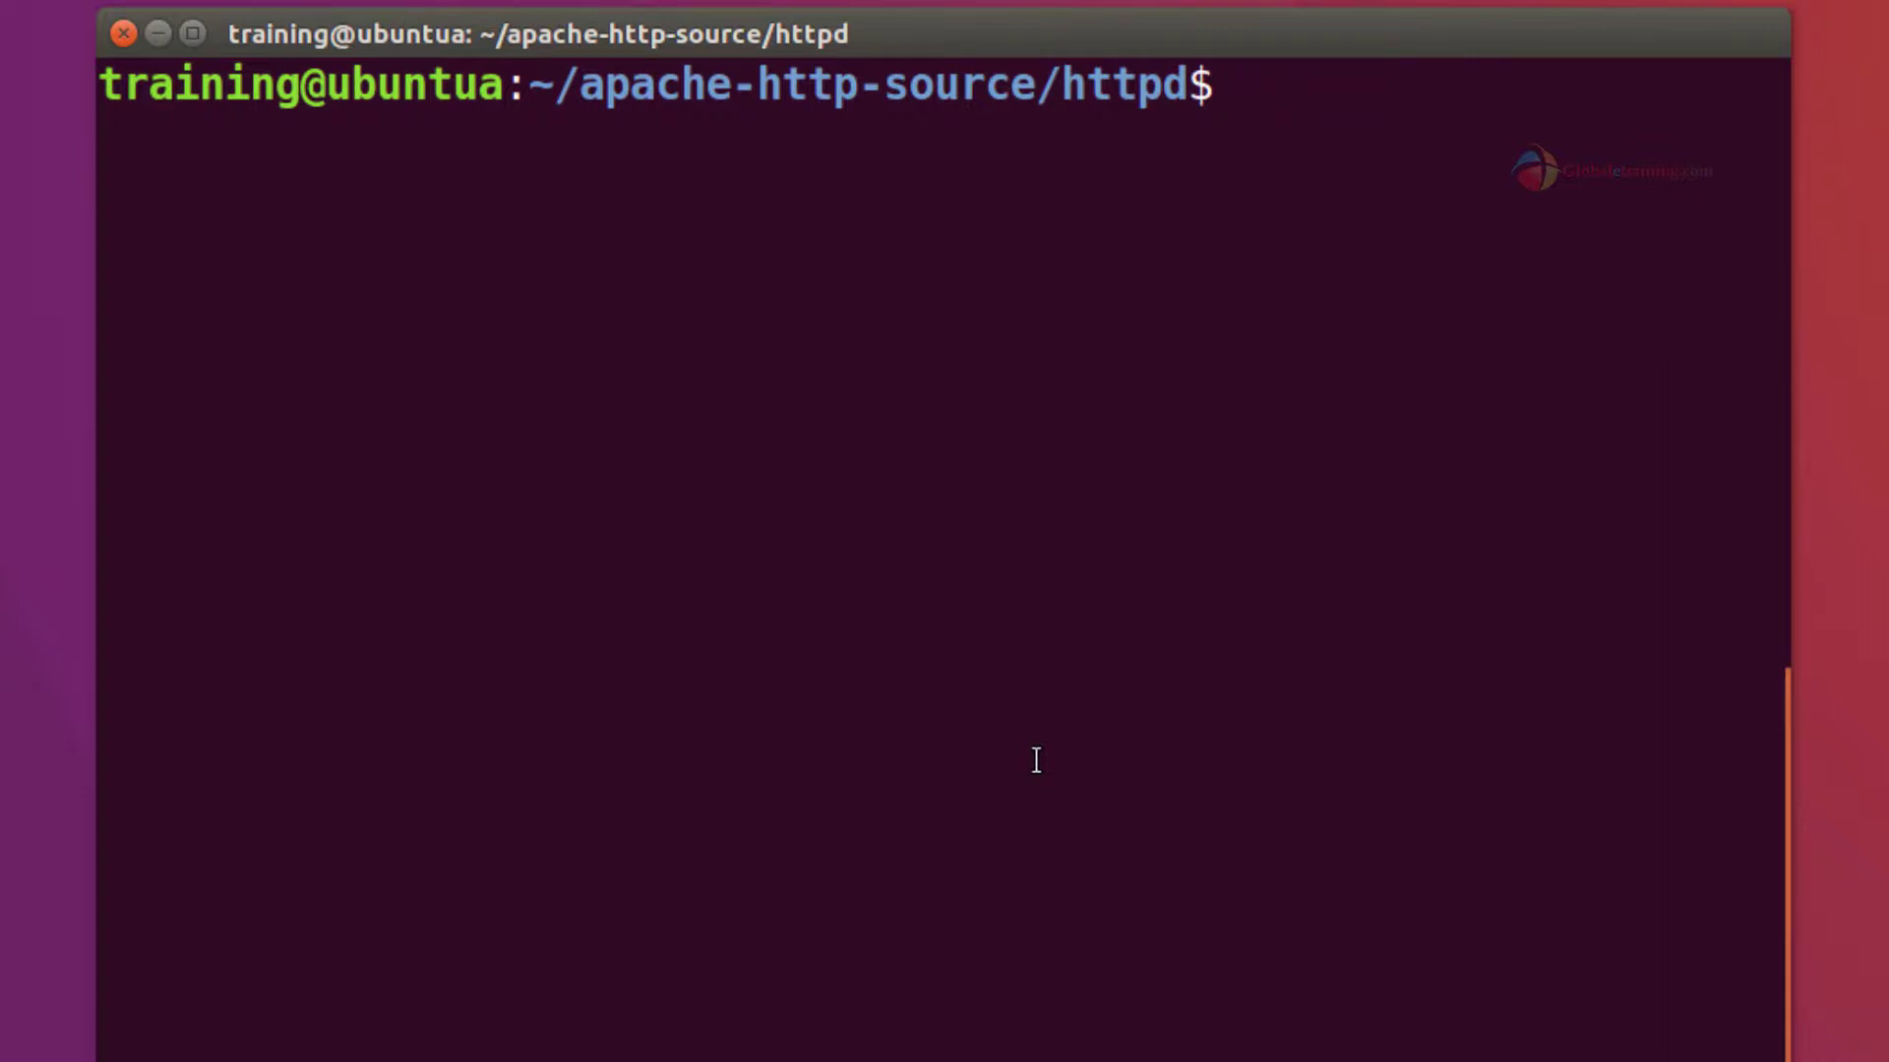
- Run basename $PWD to print the current folder name httpd
{"action": "type", "text": "base"}
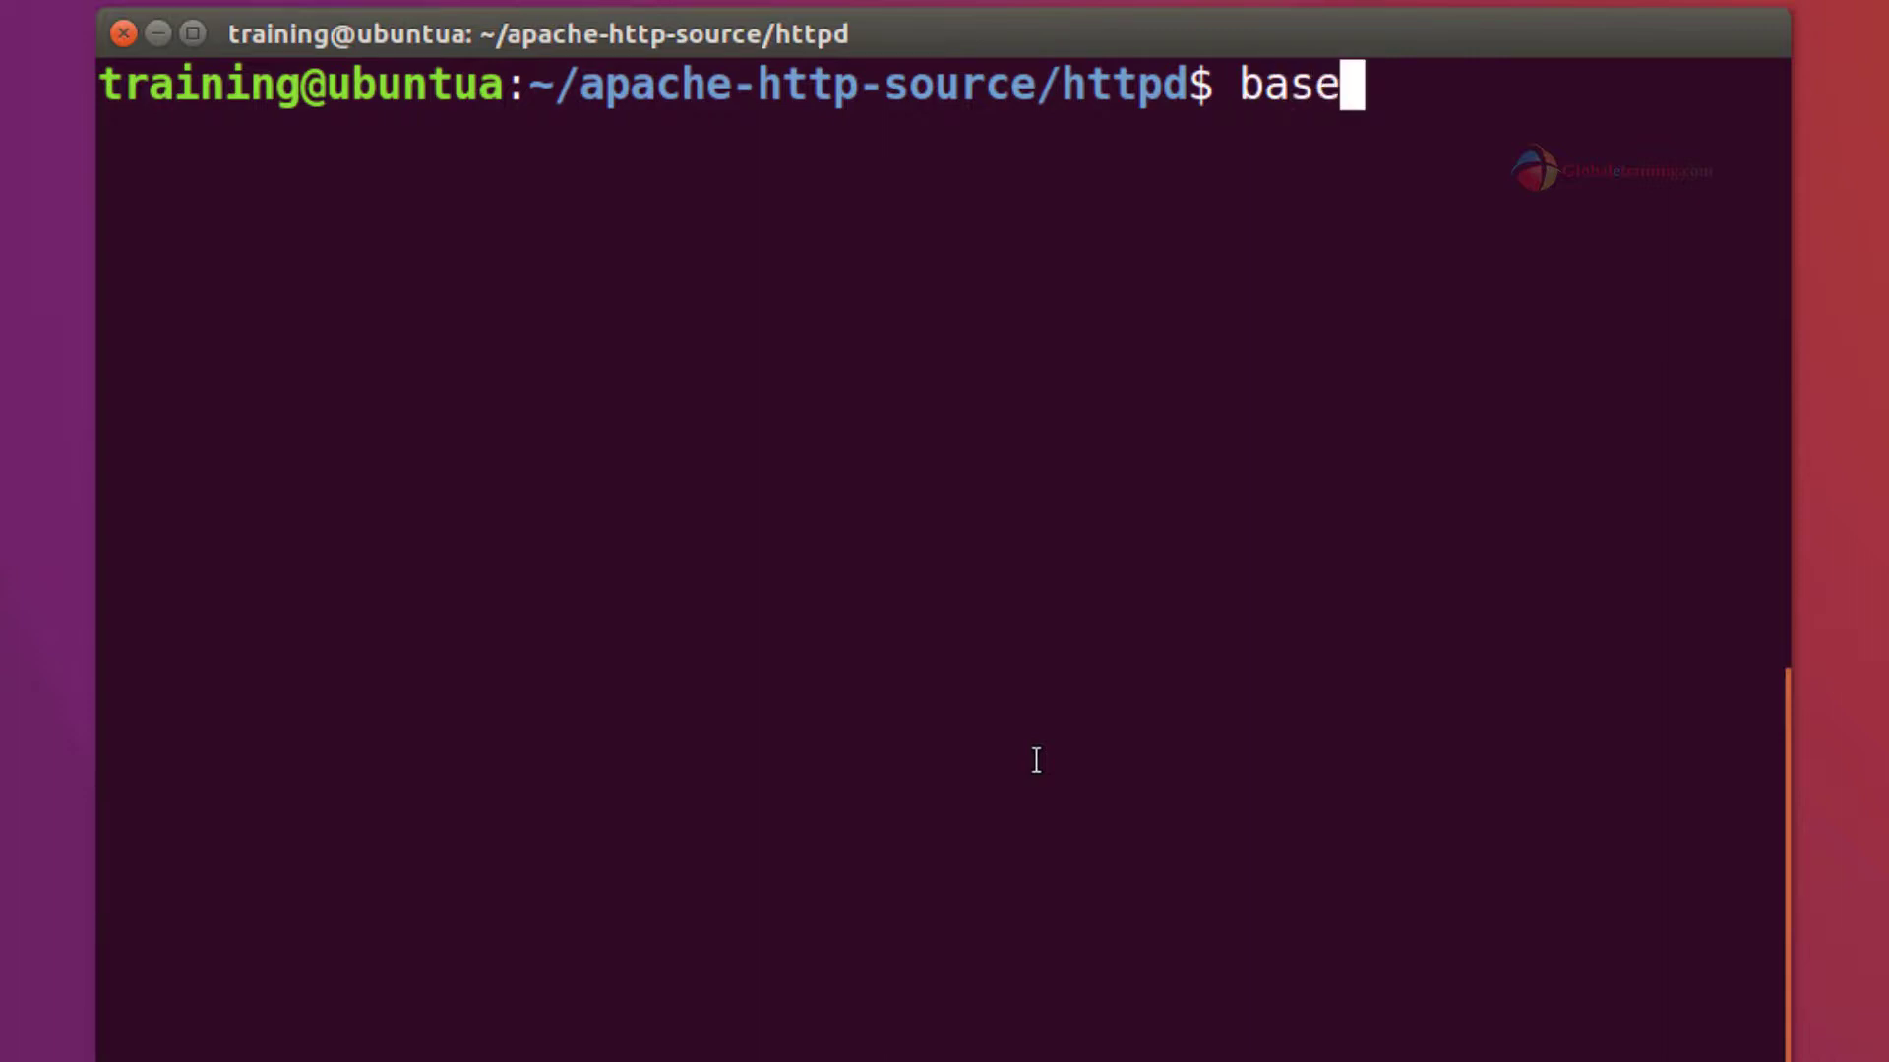
{"action": "type", "text": "name $PW"}
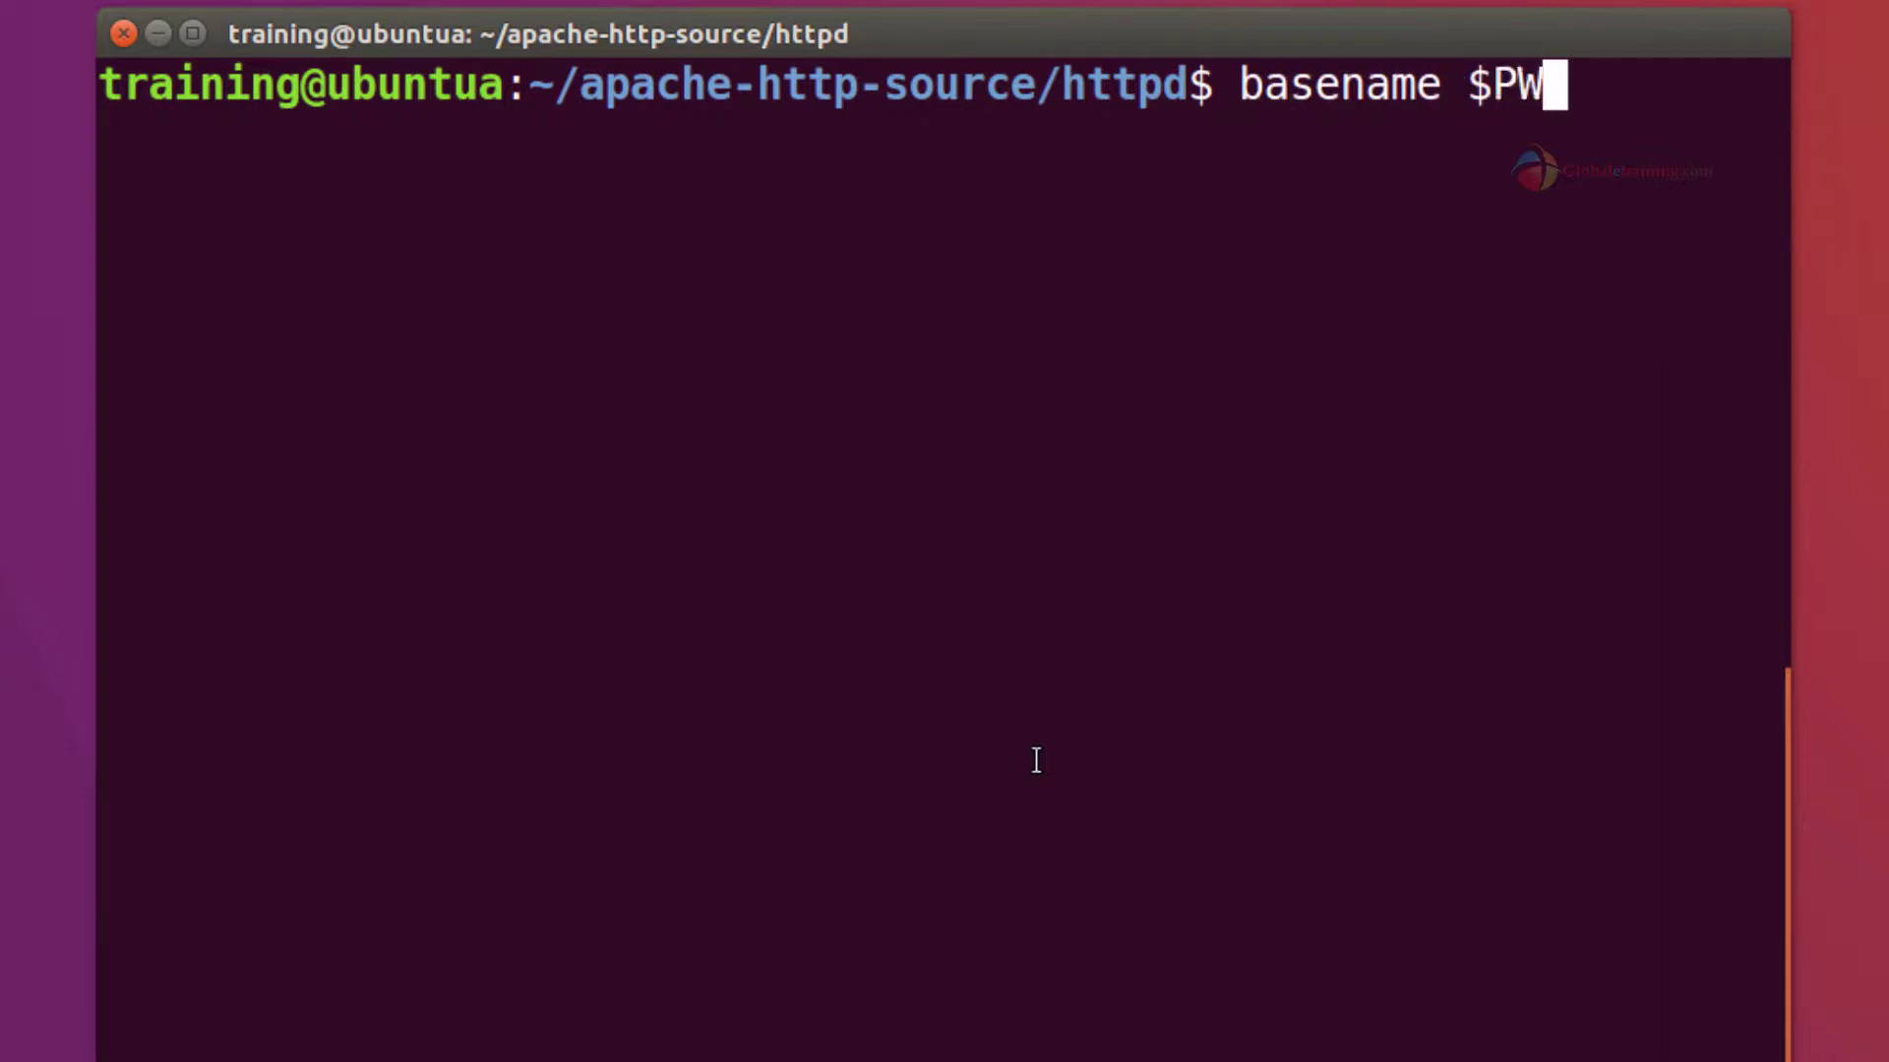
{"action": "type", "text": "D"}
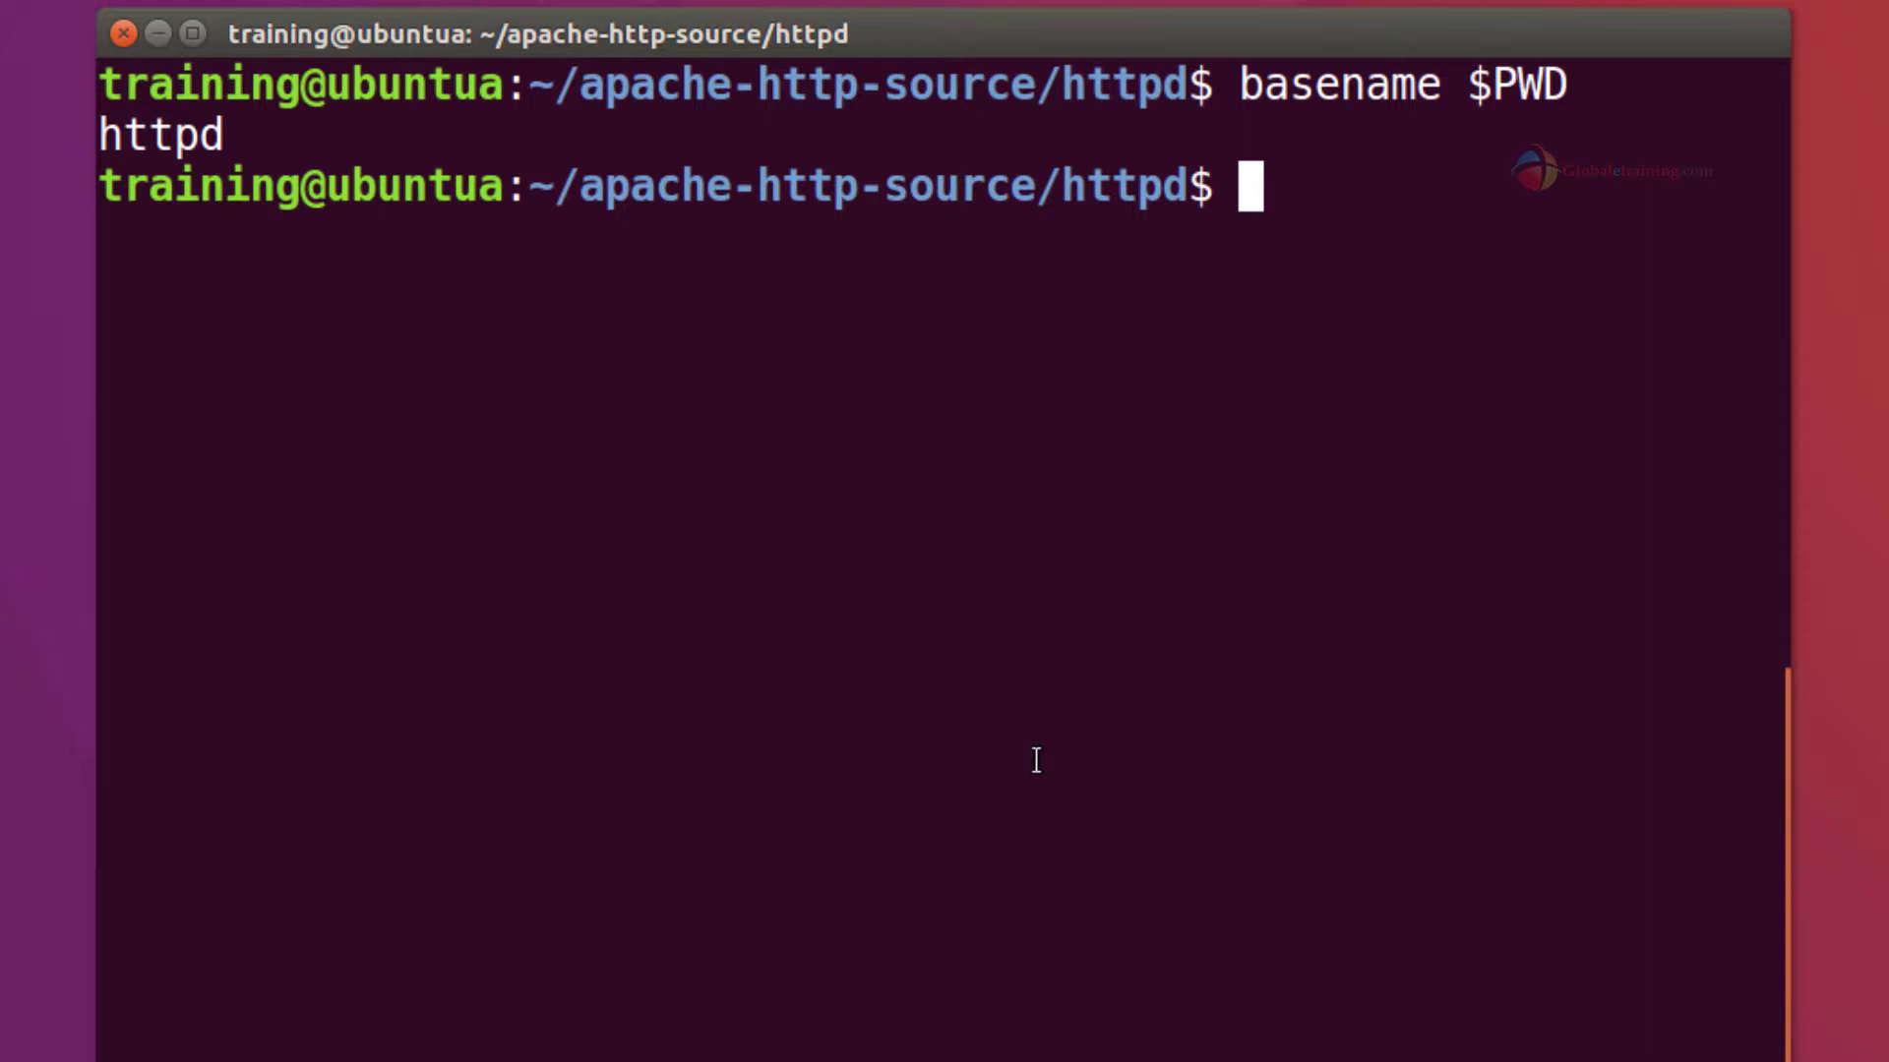
- Run echo ${PWD##*/} to print httpd via parameter expansion
{"action": "type", "text": "echo"}
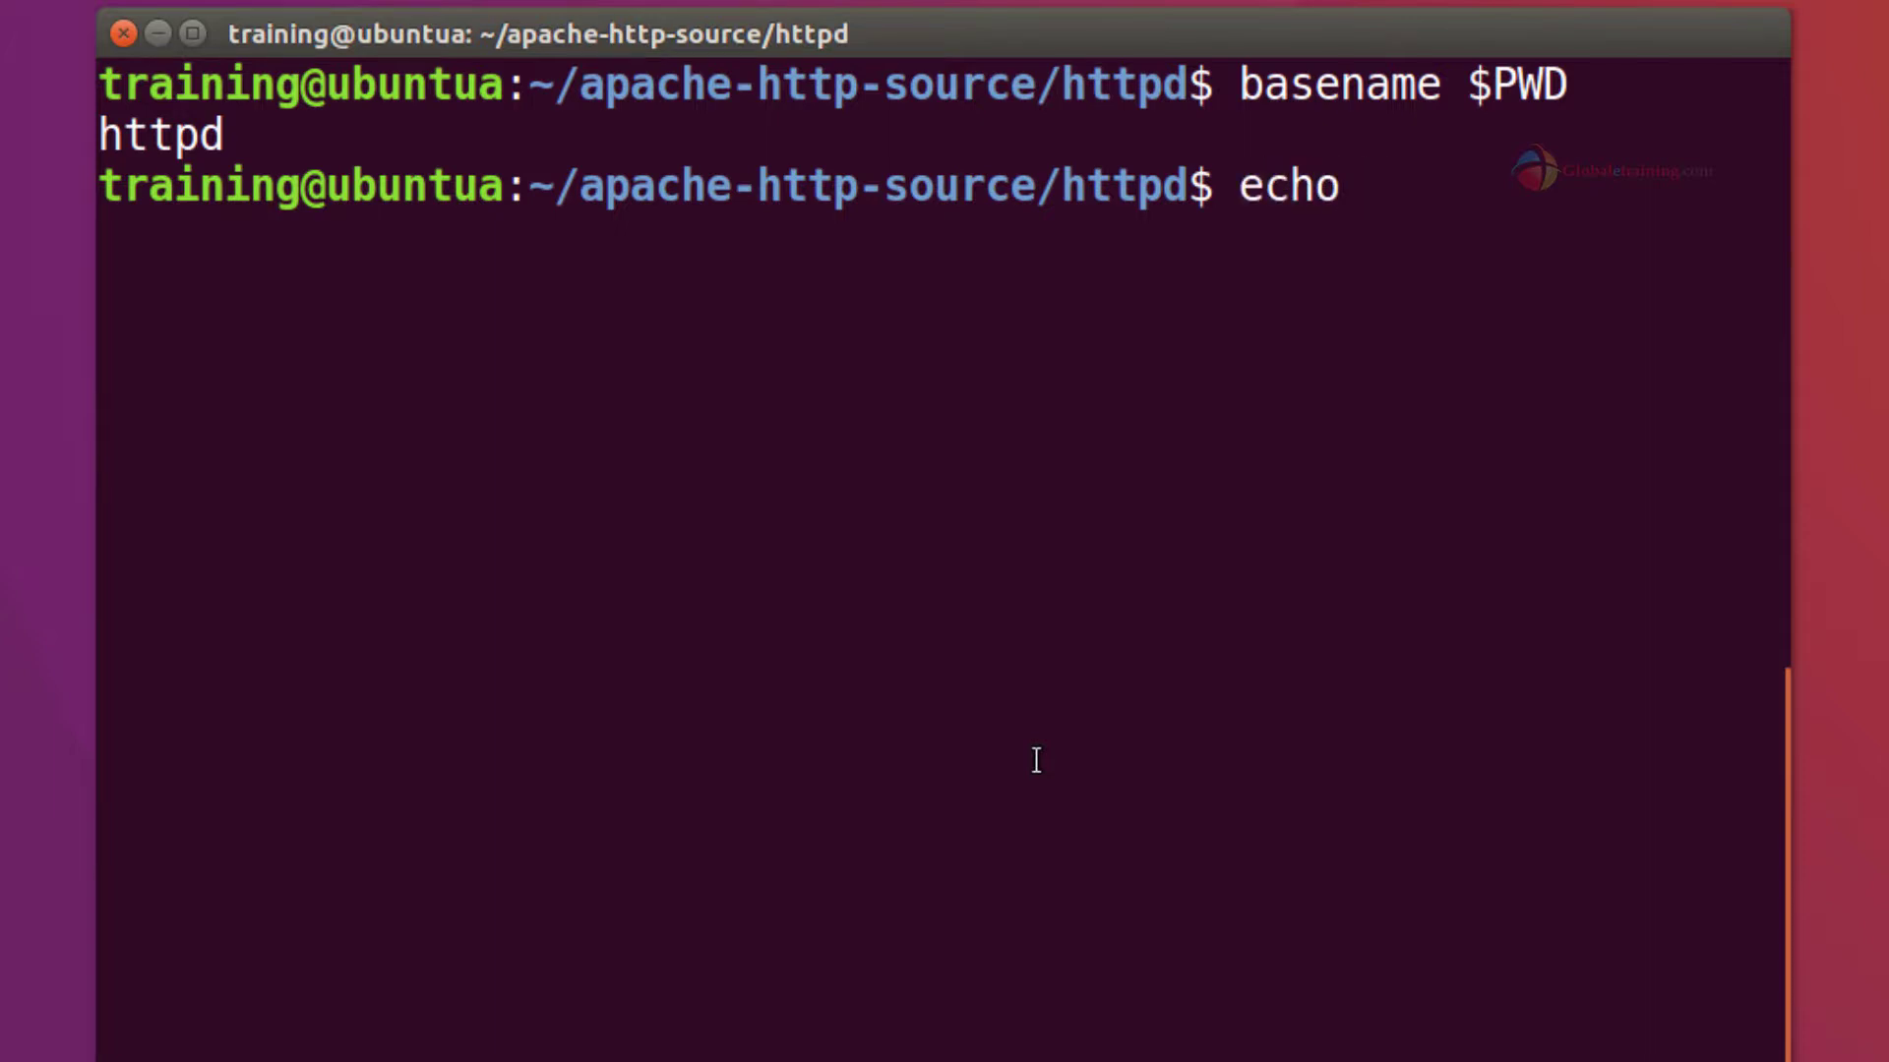
{"action": "type", "text": "${"}
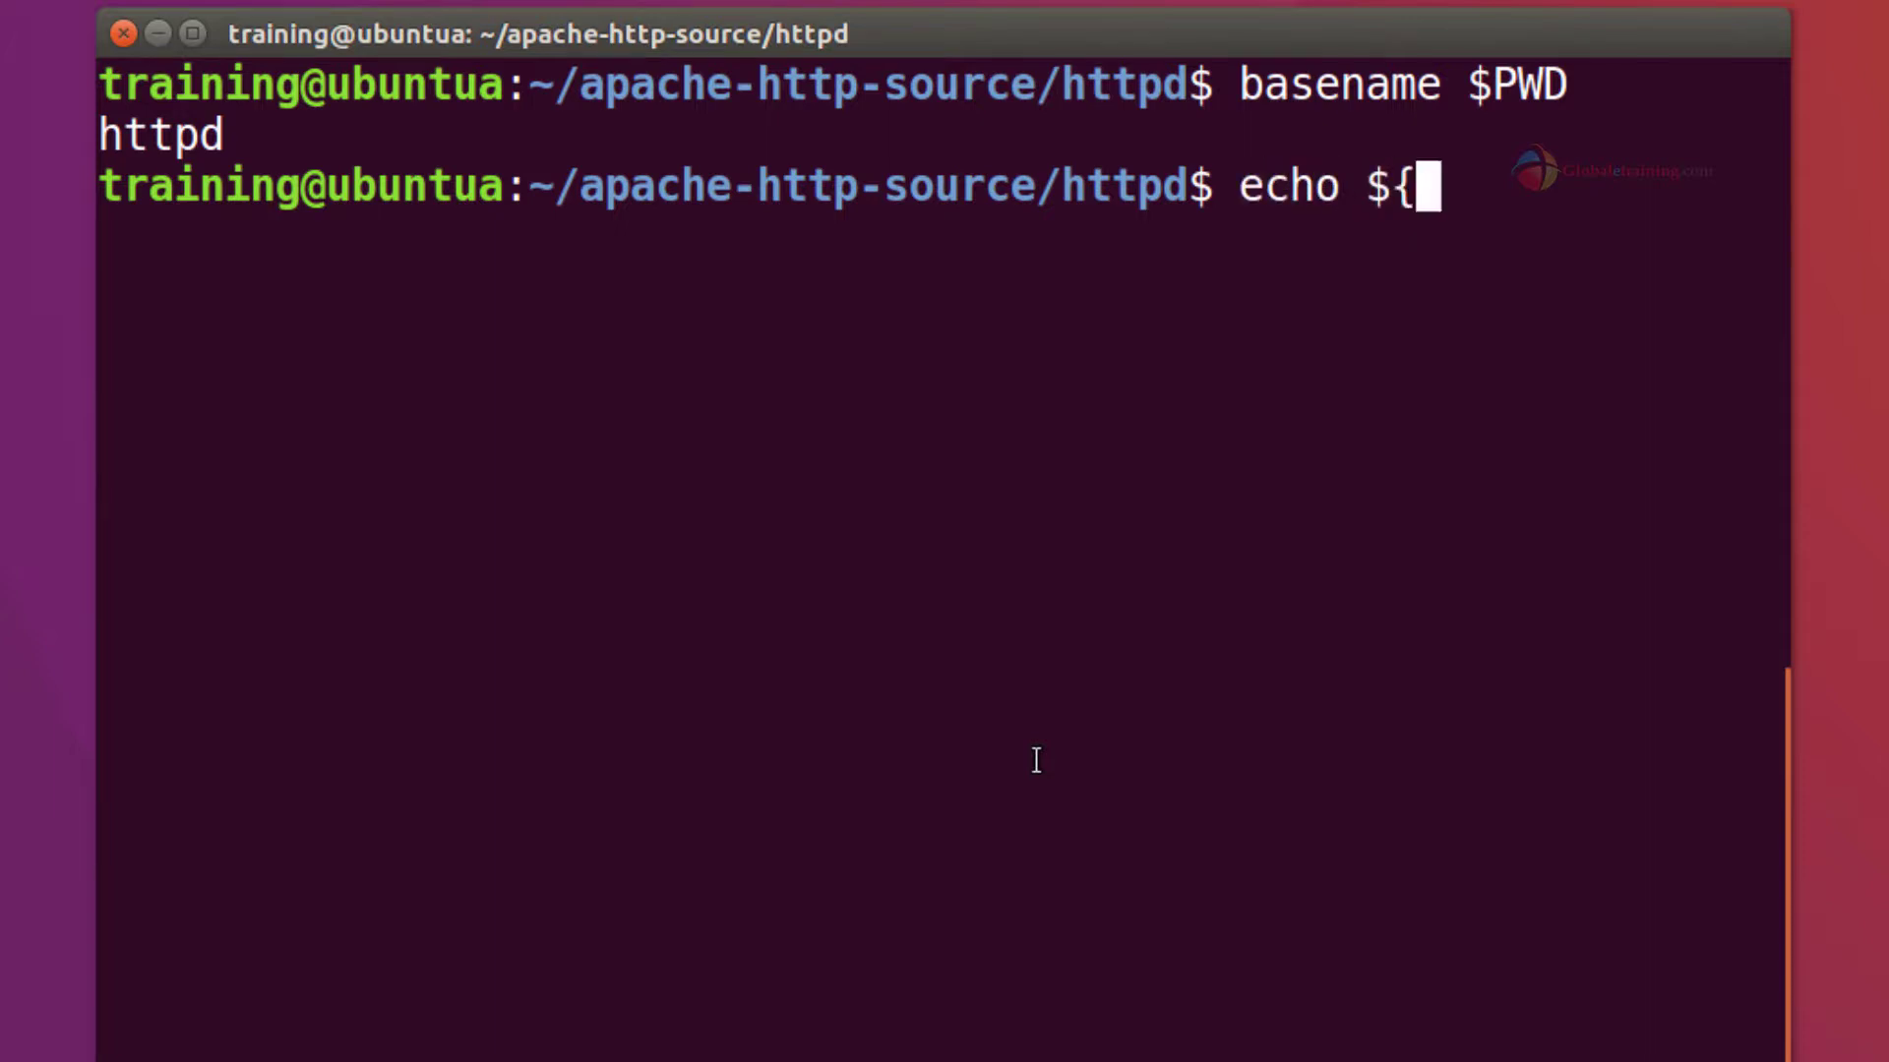
{"action": "type", "text": "PWD"}
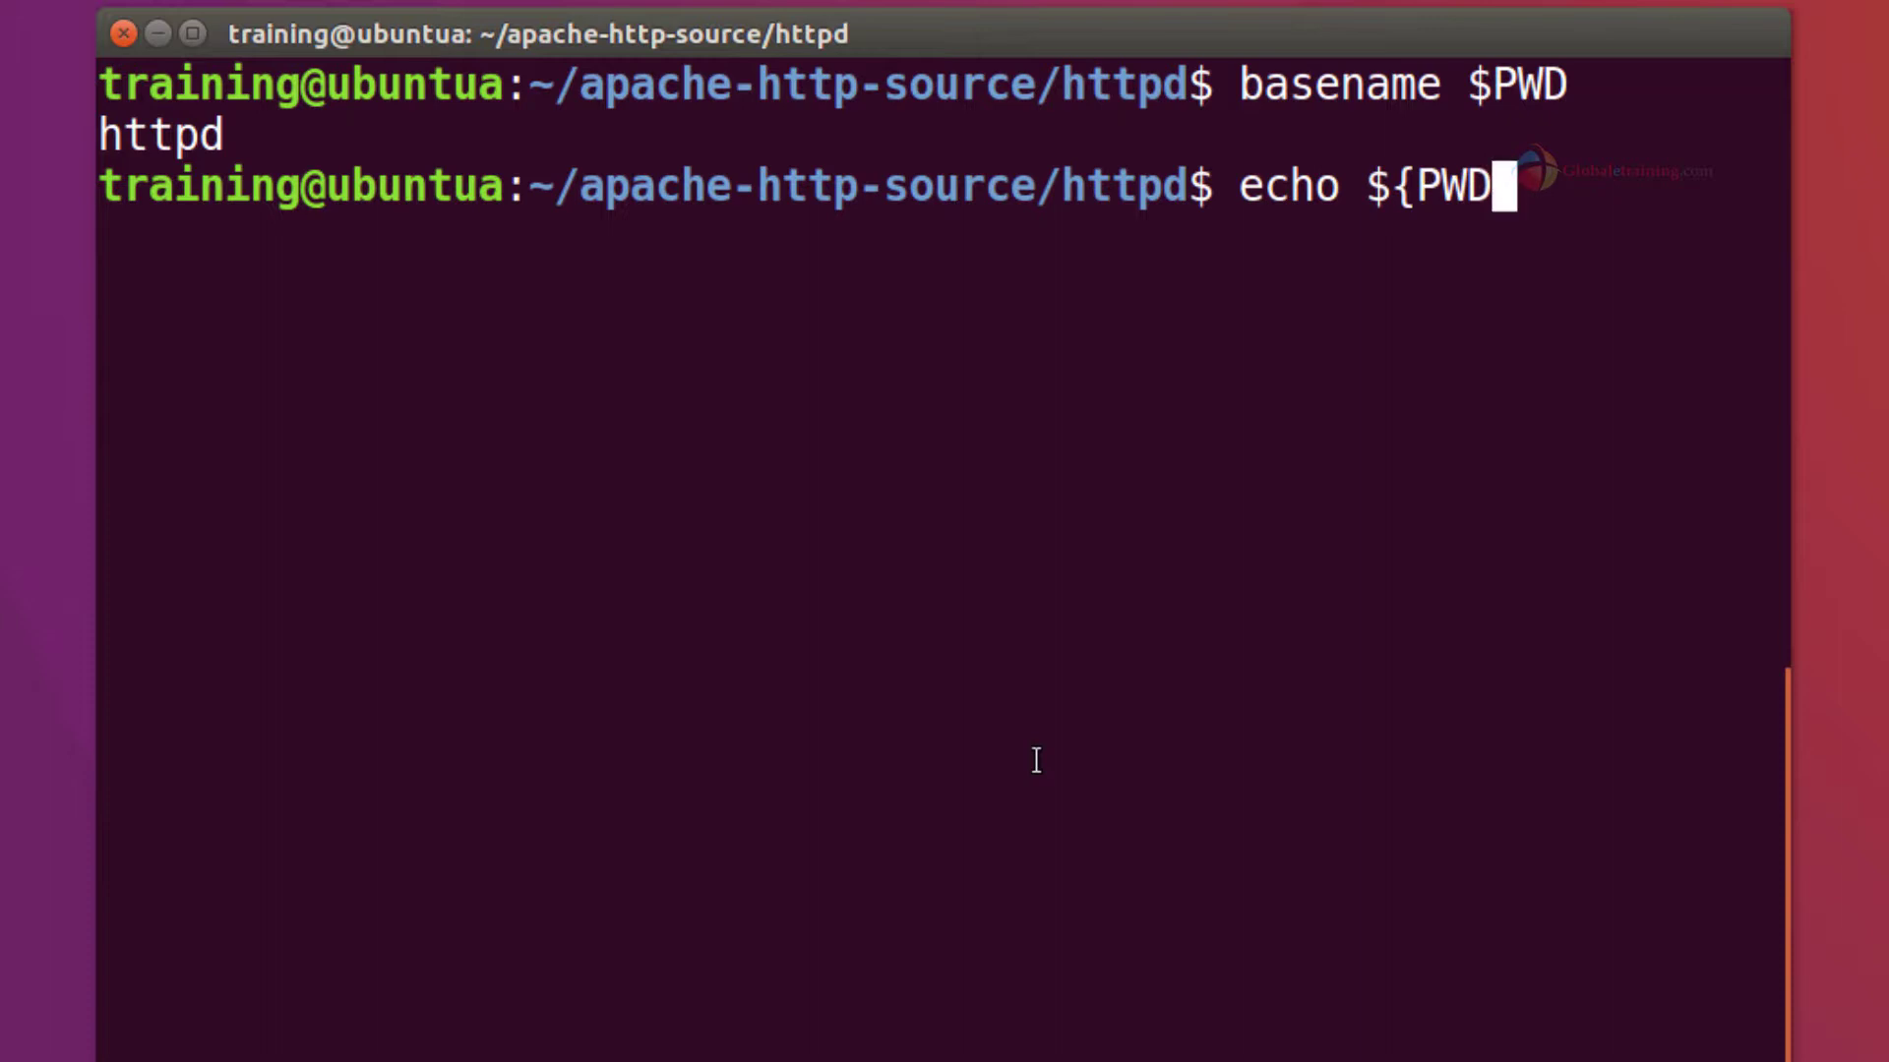
{"action": "type", "text": "##"}
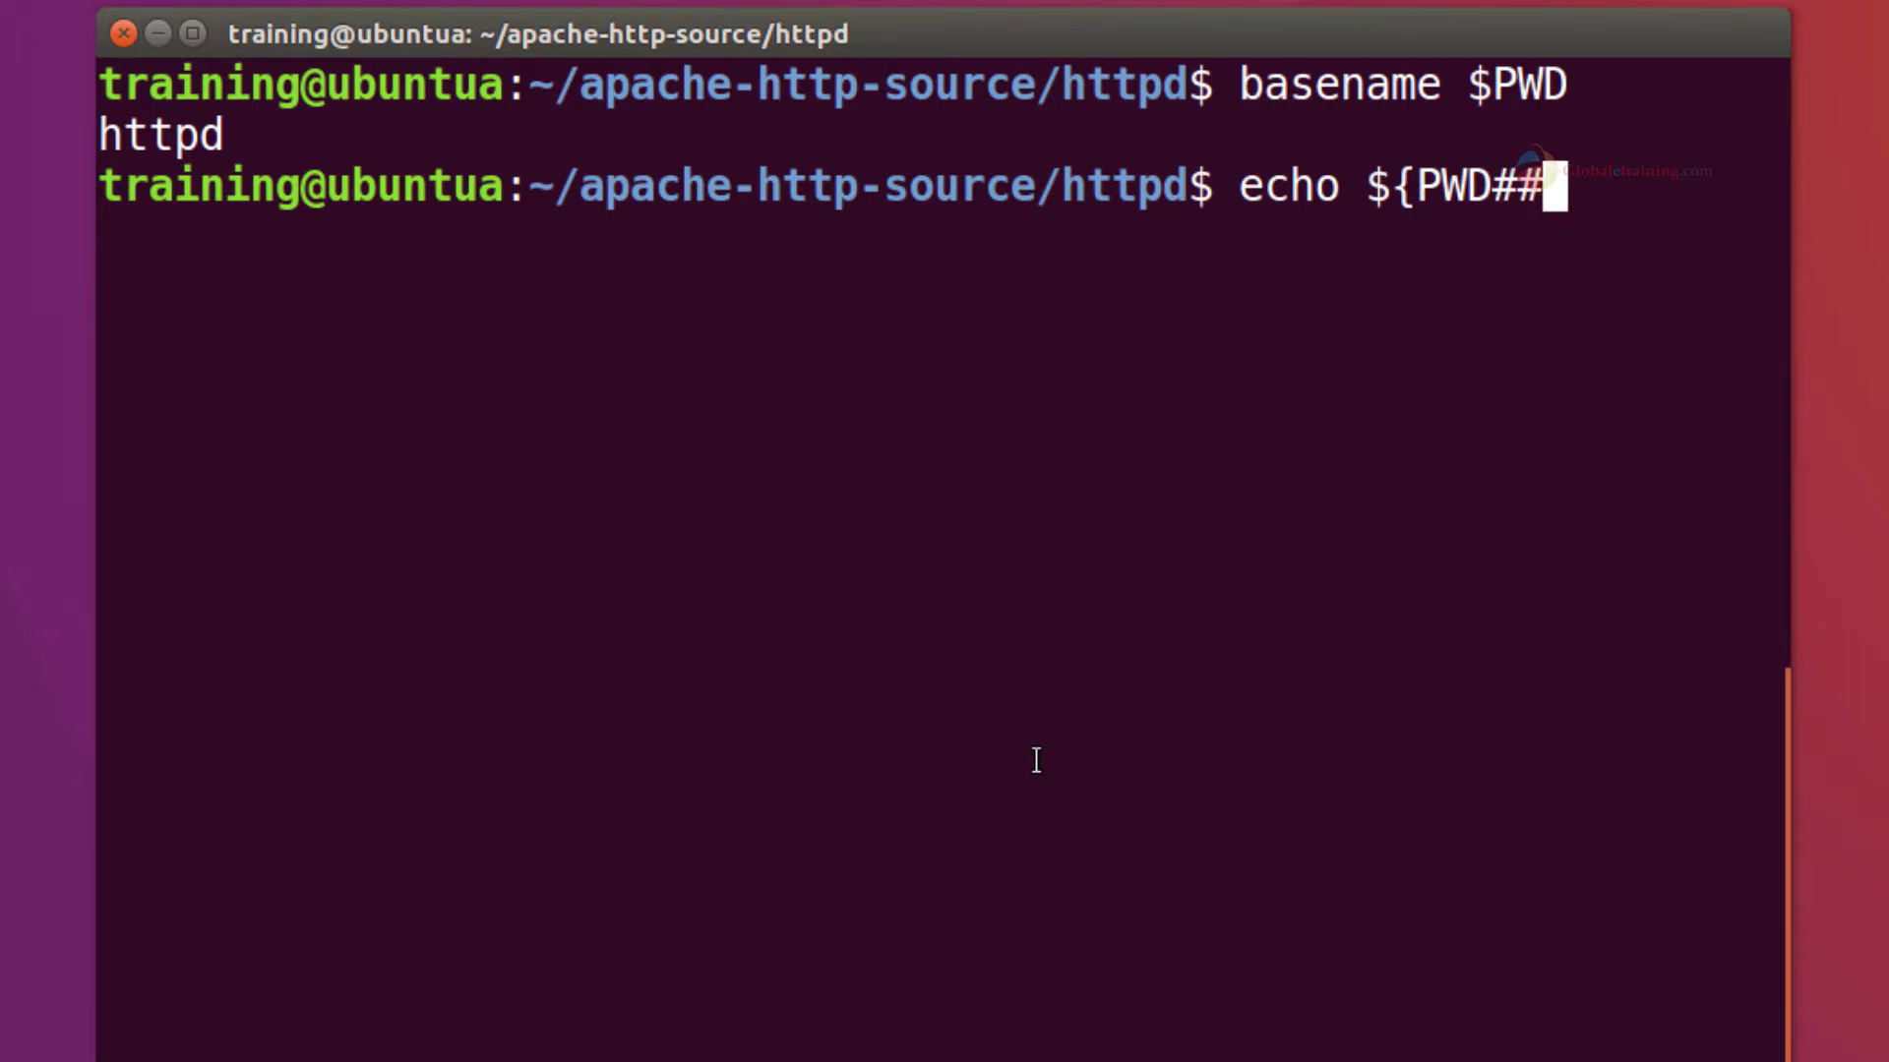
{"action": "type", "text": "*/"}
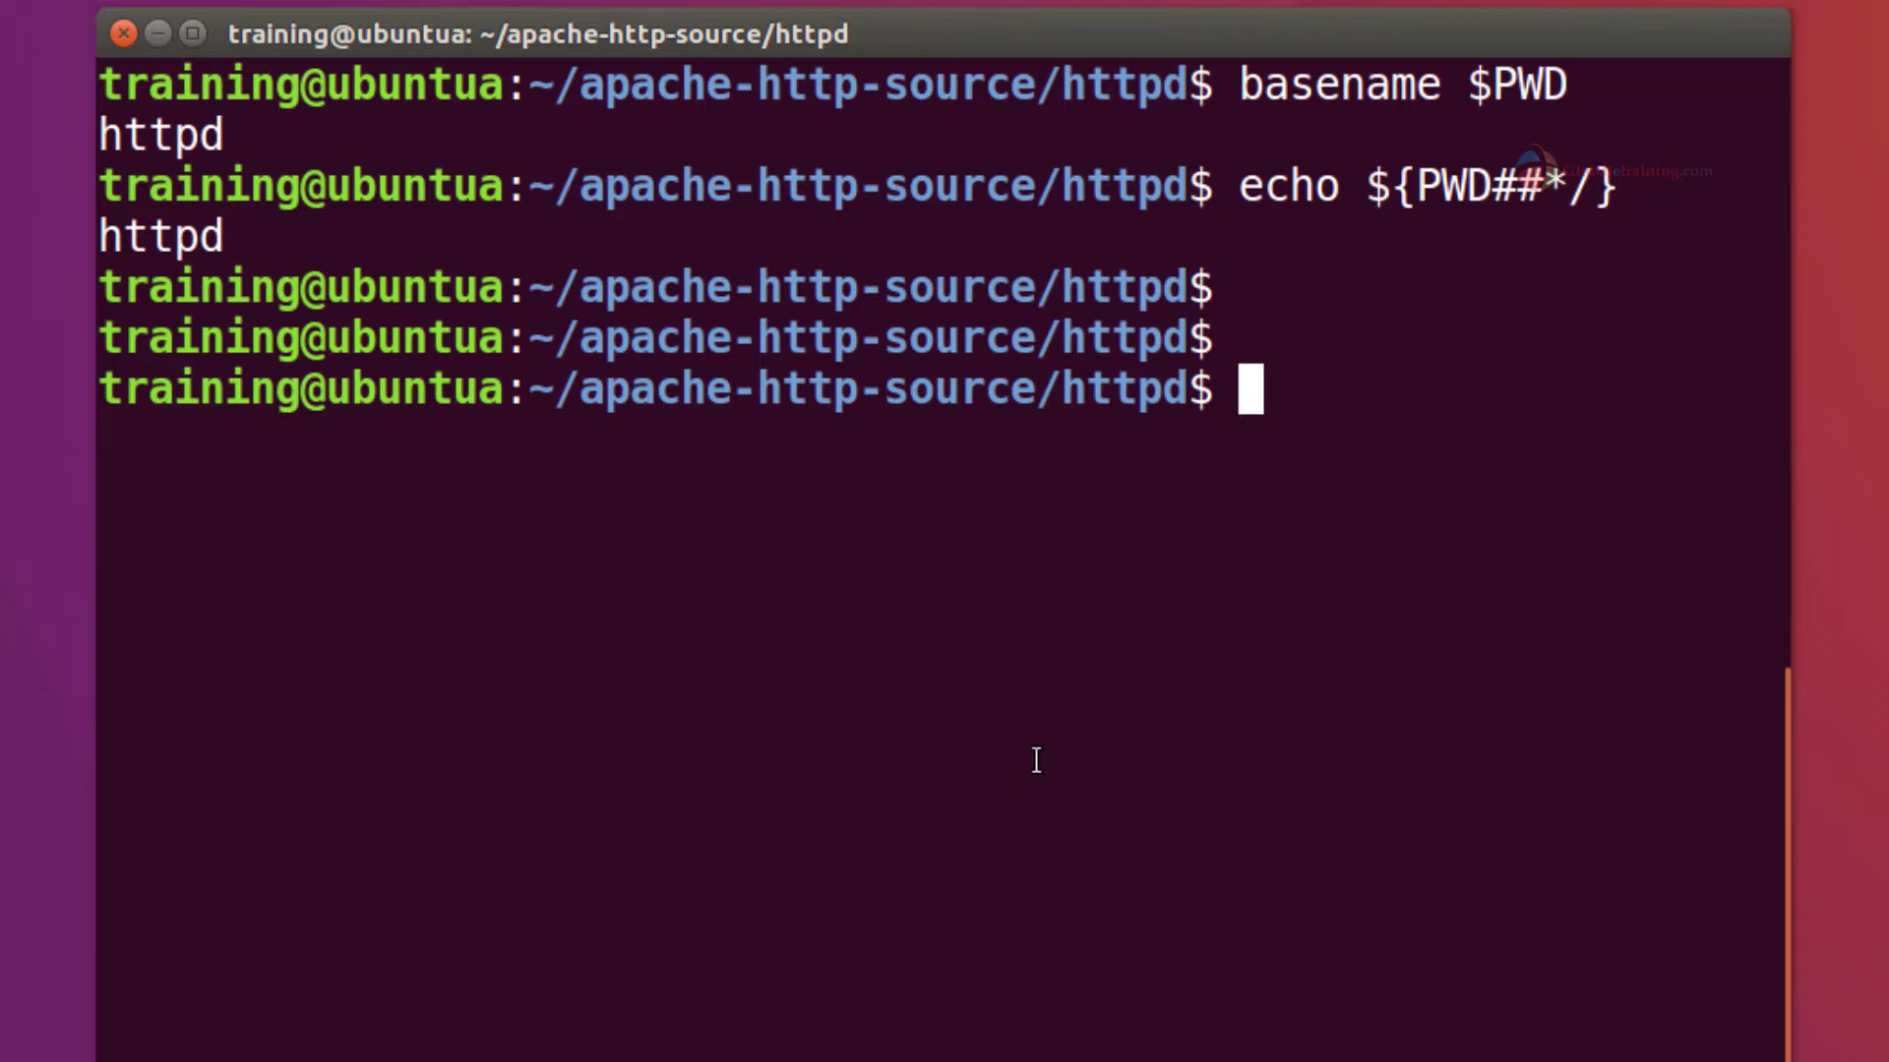
- Run dirname $PWD and dirname "/home/training" to print the parent paths
{"action": "type", "text": "dir"}
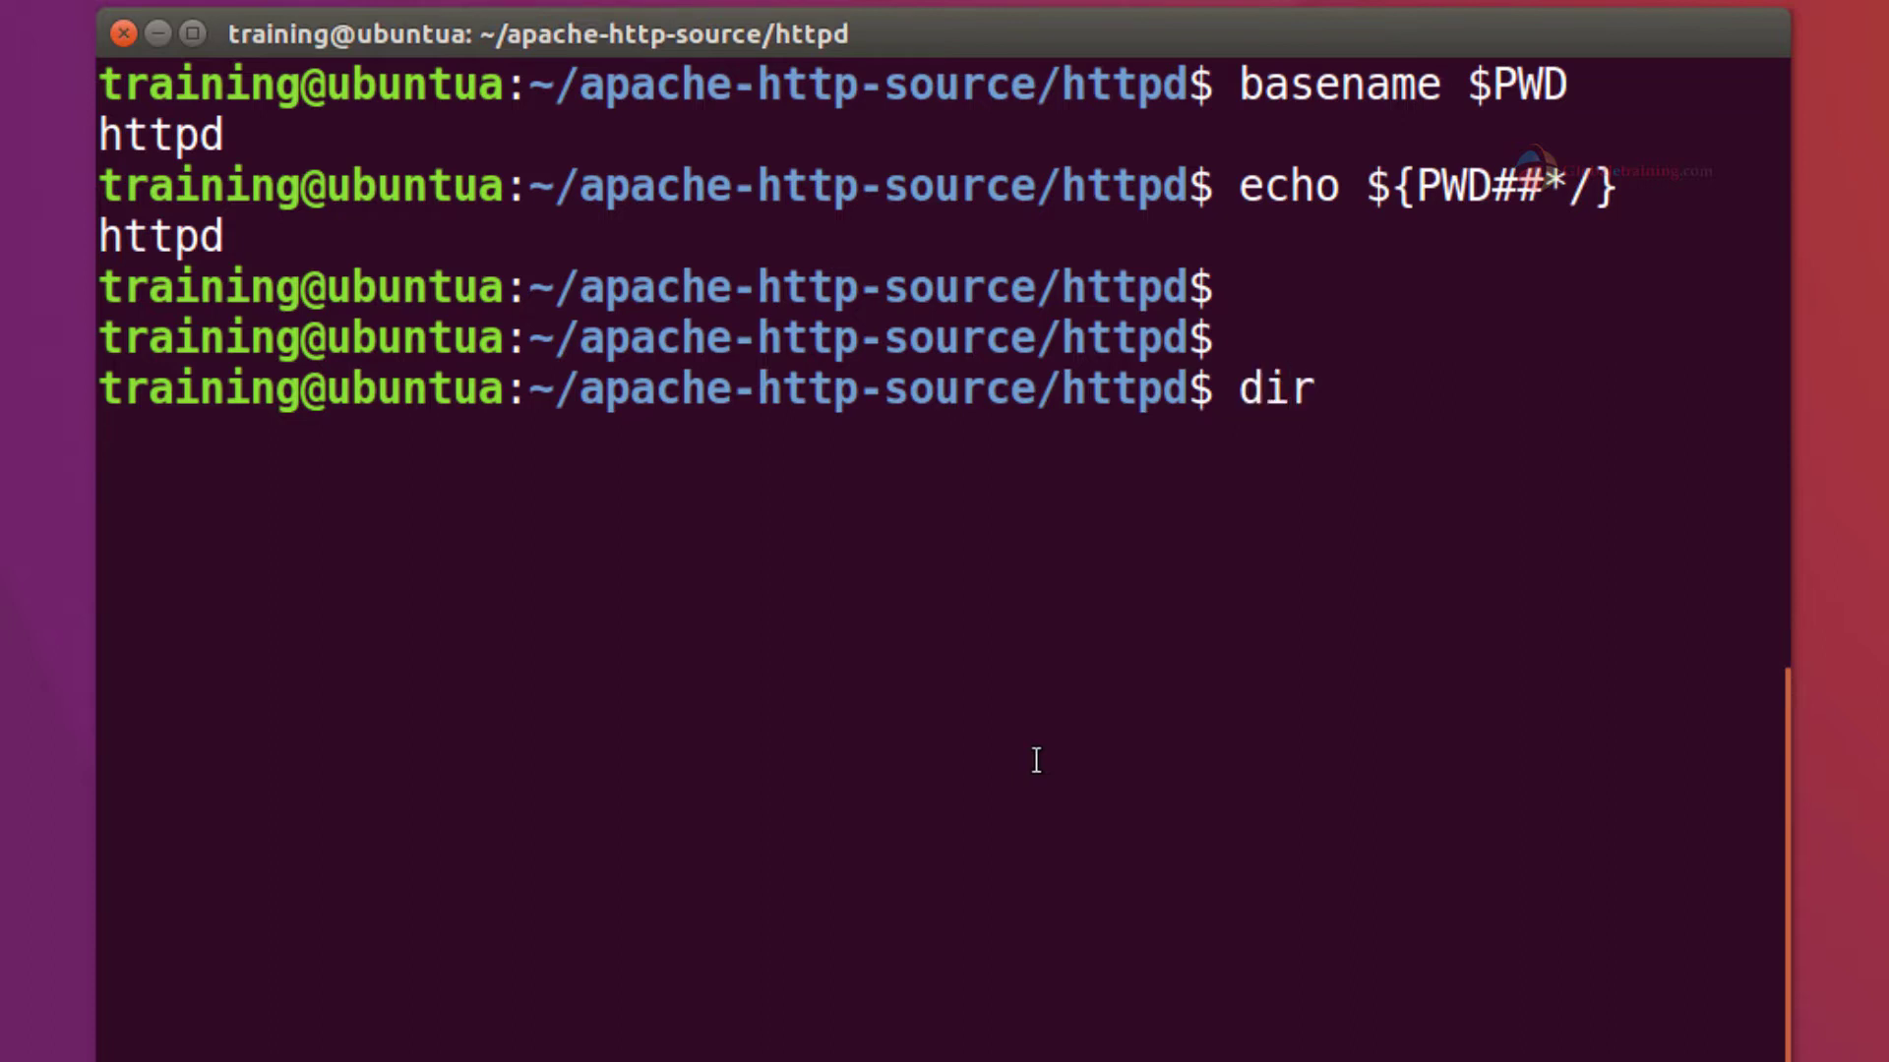
{"action": "type", "text": "irname $PWD"}
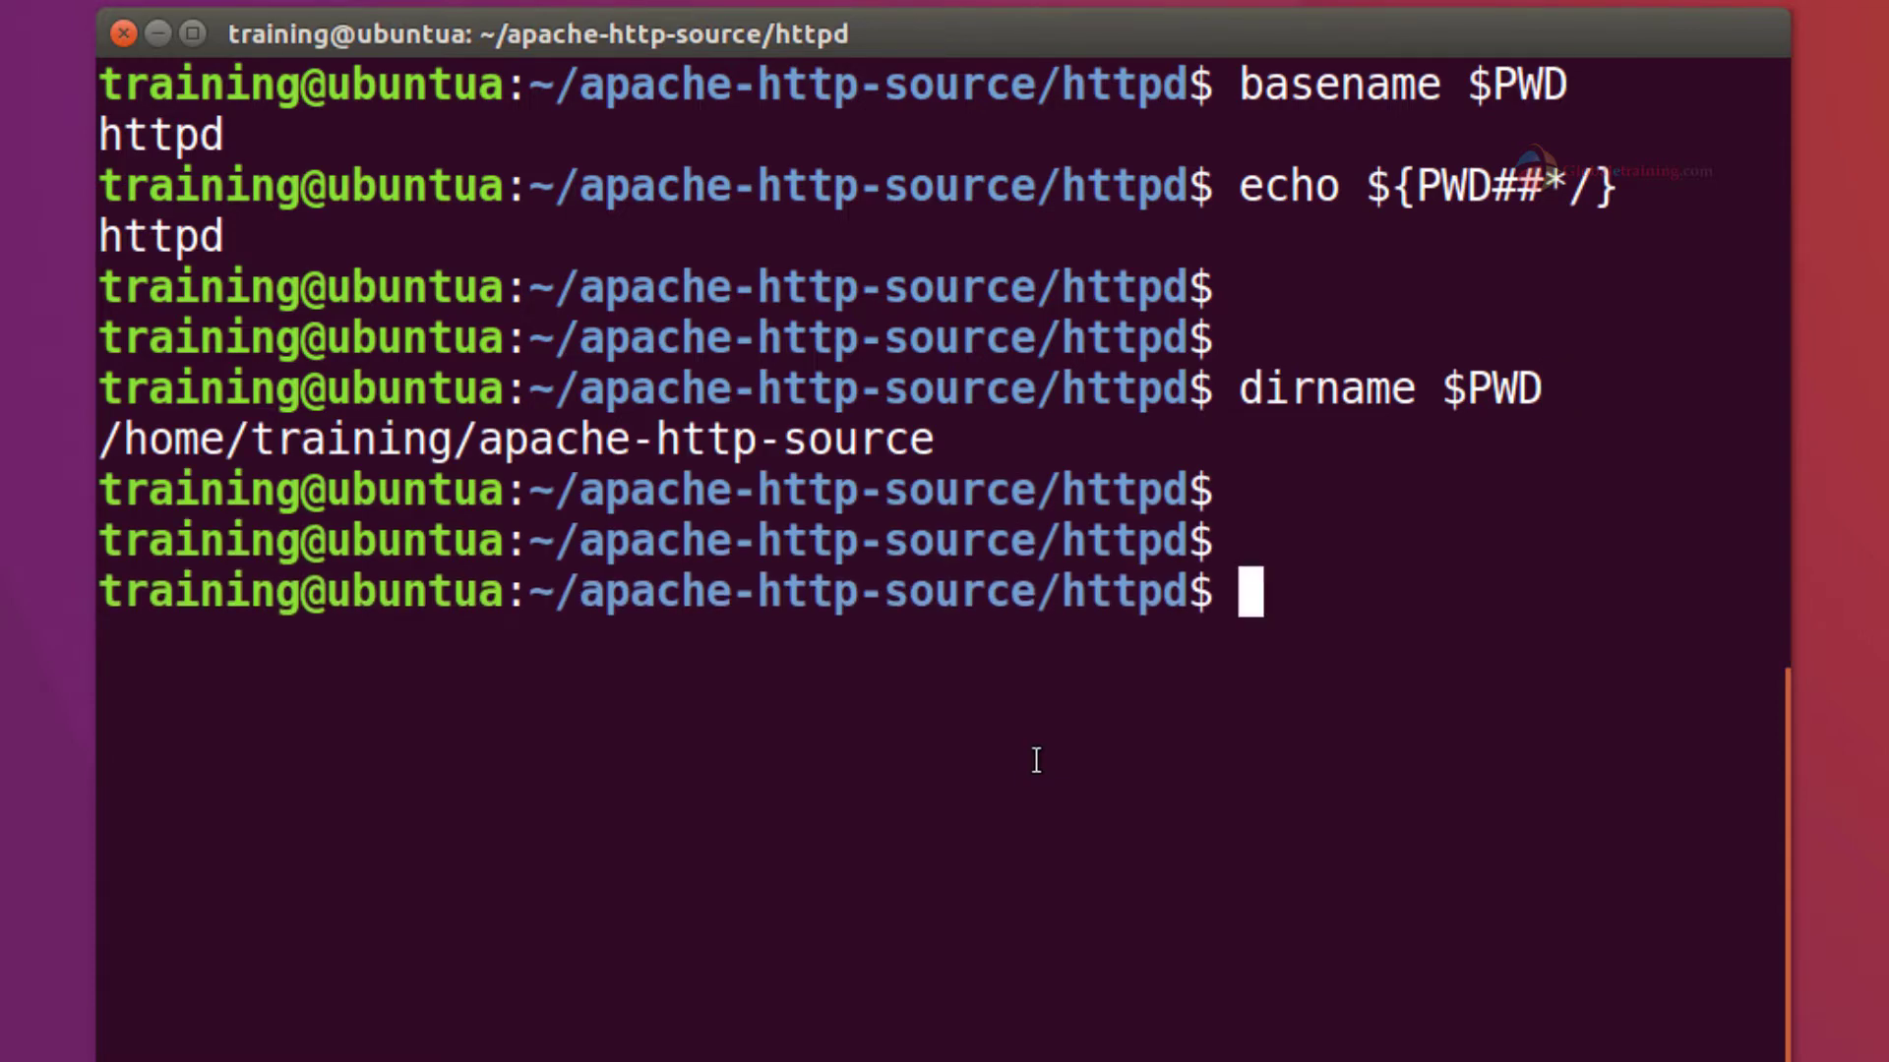
{"action": "type", "text": "d"}
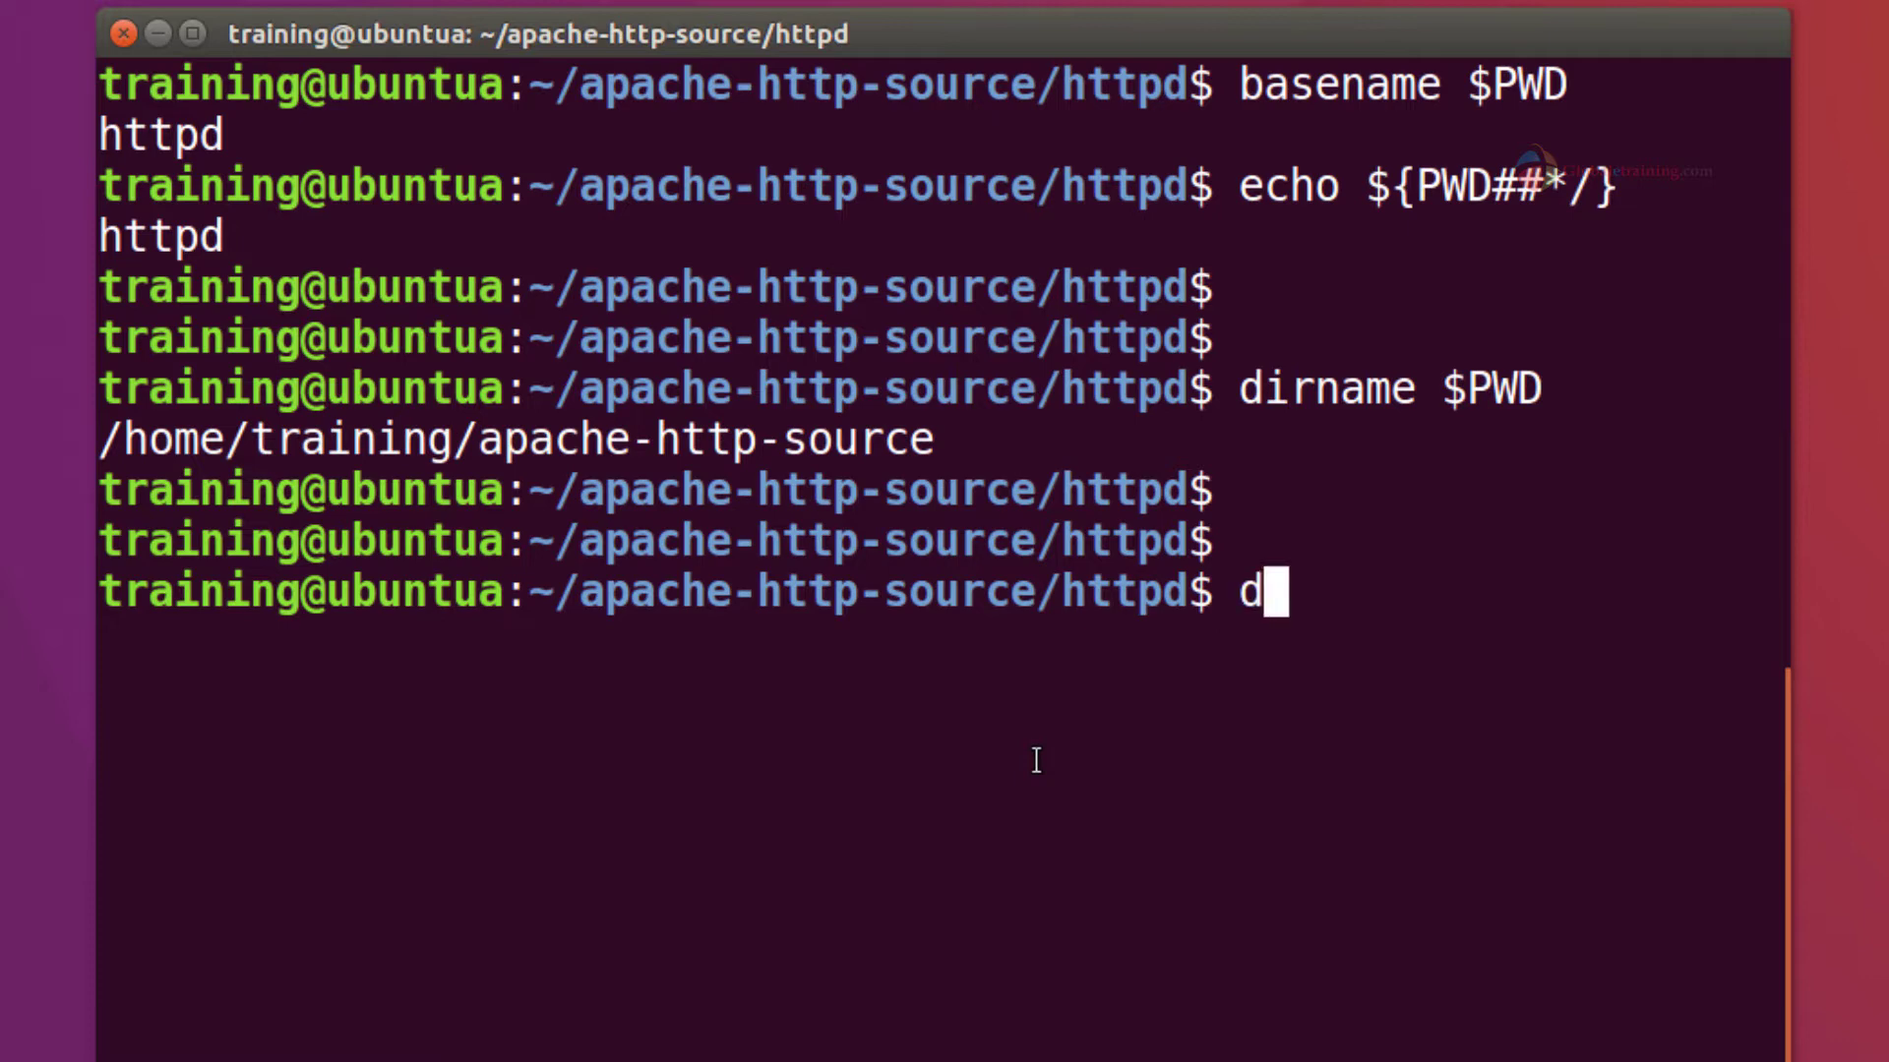
{"action": "type", "text": "irname"}
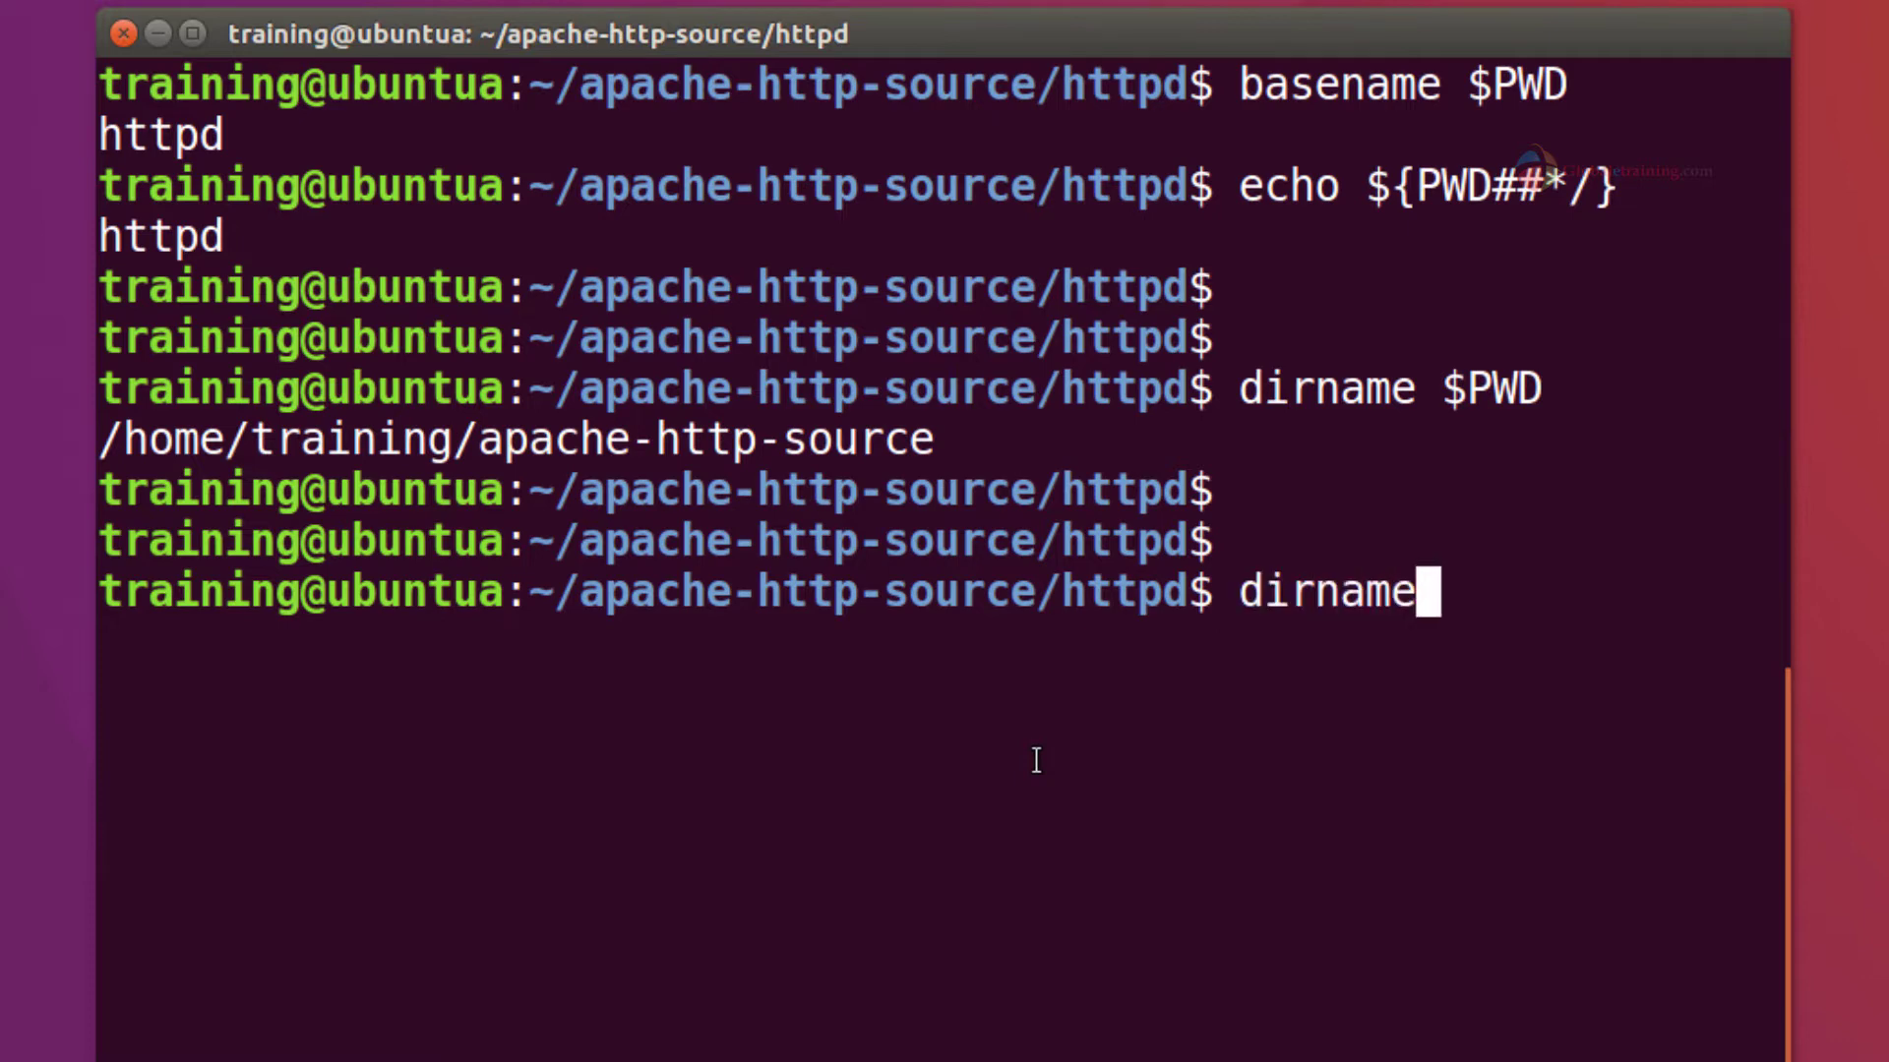
{"action": "type", "text": "\"home"}
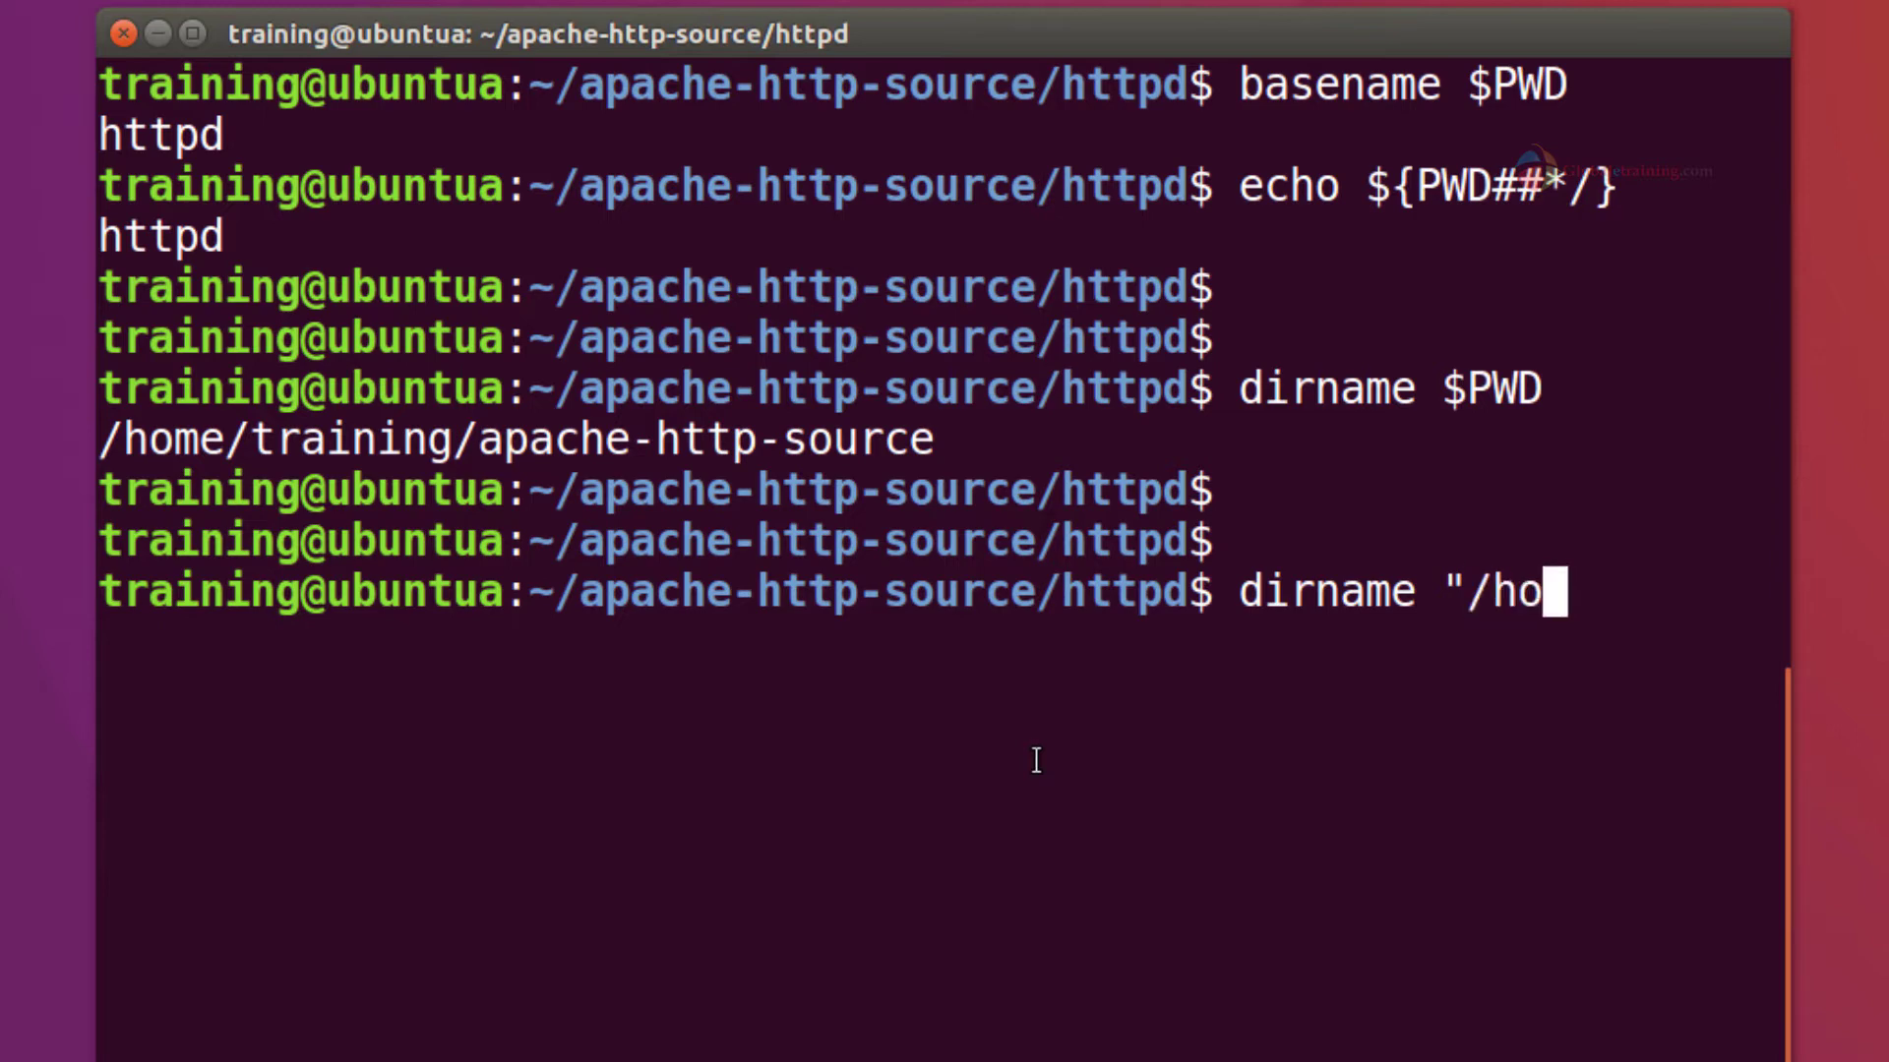
{"action": "type", "text": "me/training"}
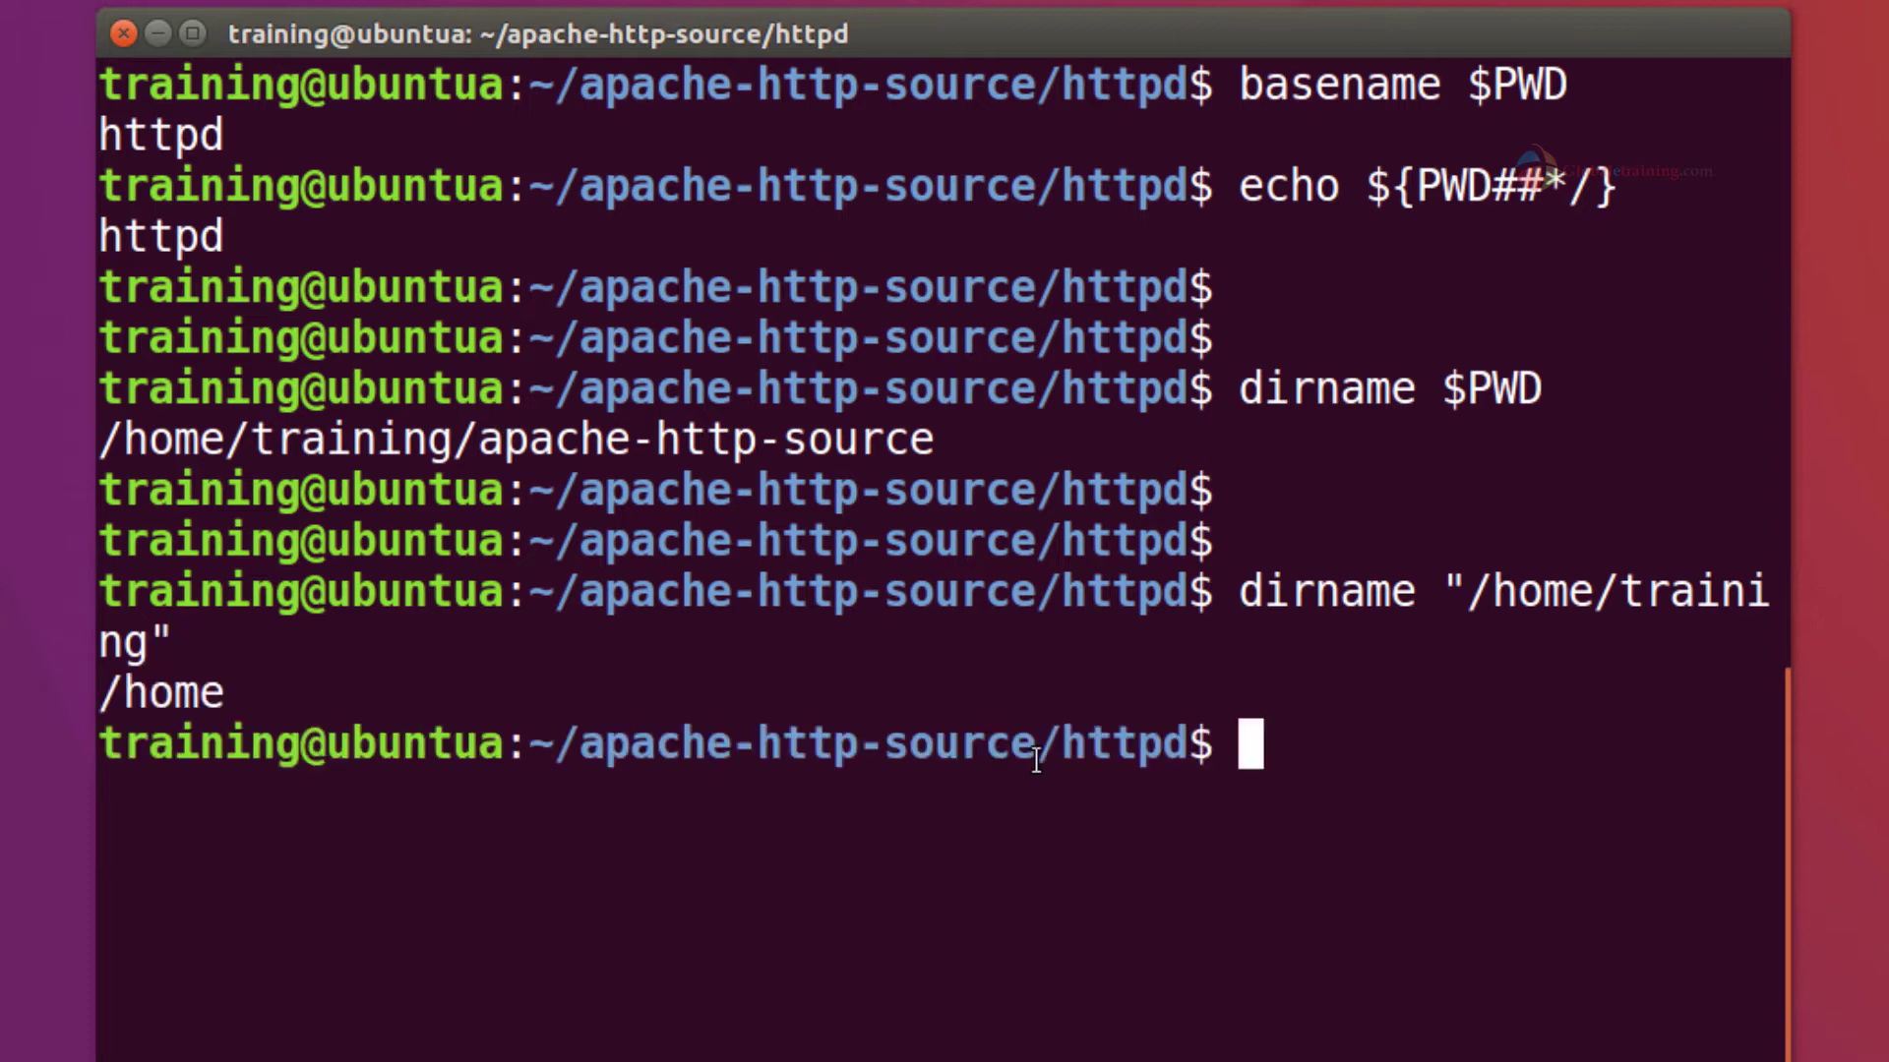
- Return to the home folder with cd and clear the screen
{"action": "type", "text": "cd."}
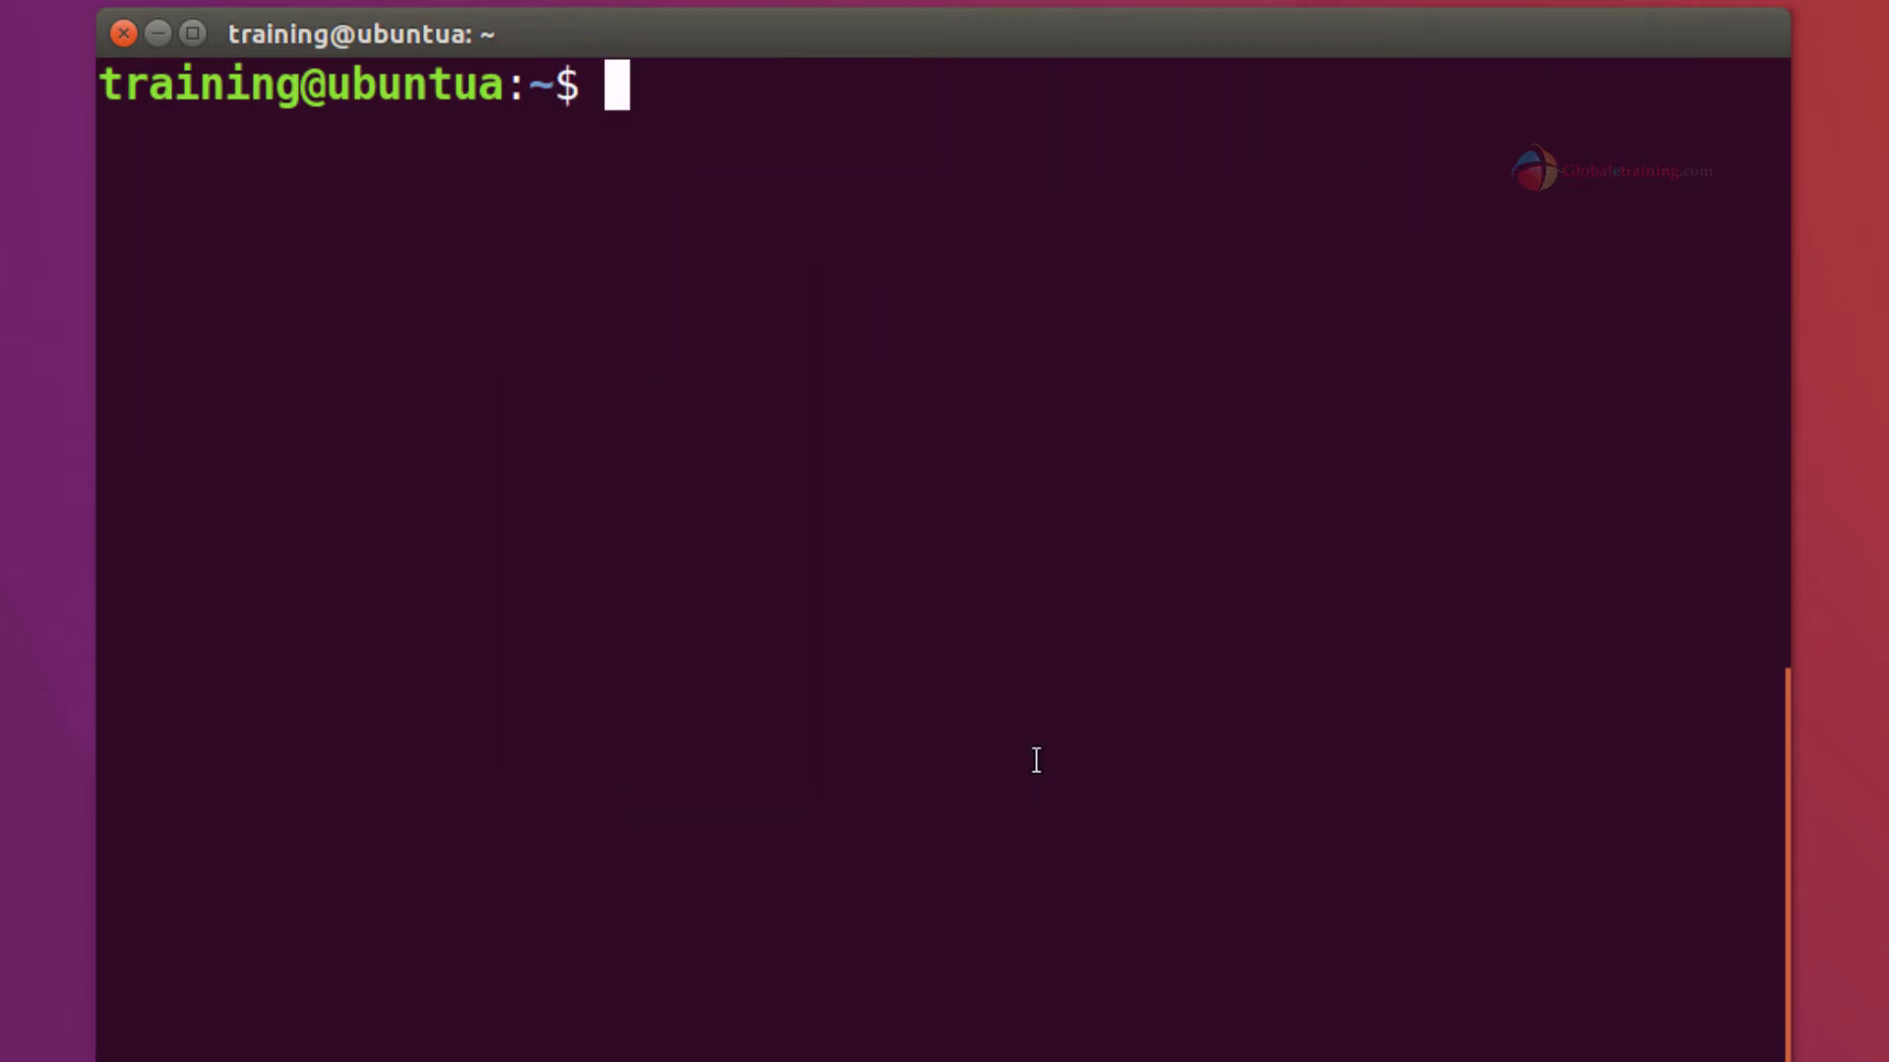
- Run dirname "/a/b/c" to print the parent path /a/b
{"action": "type", "text": "dir"}
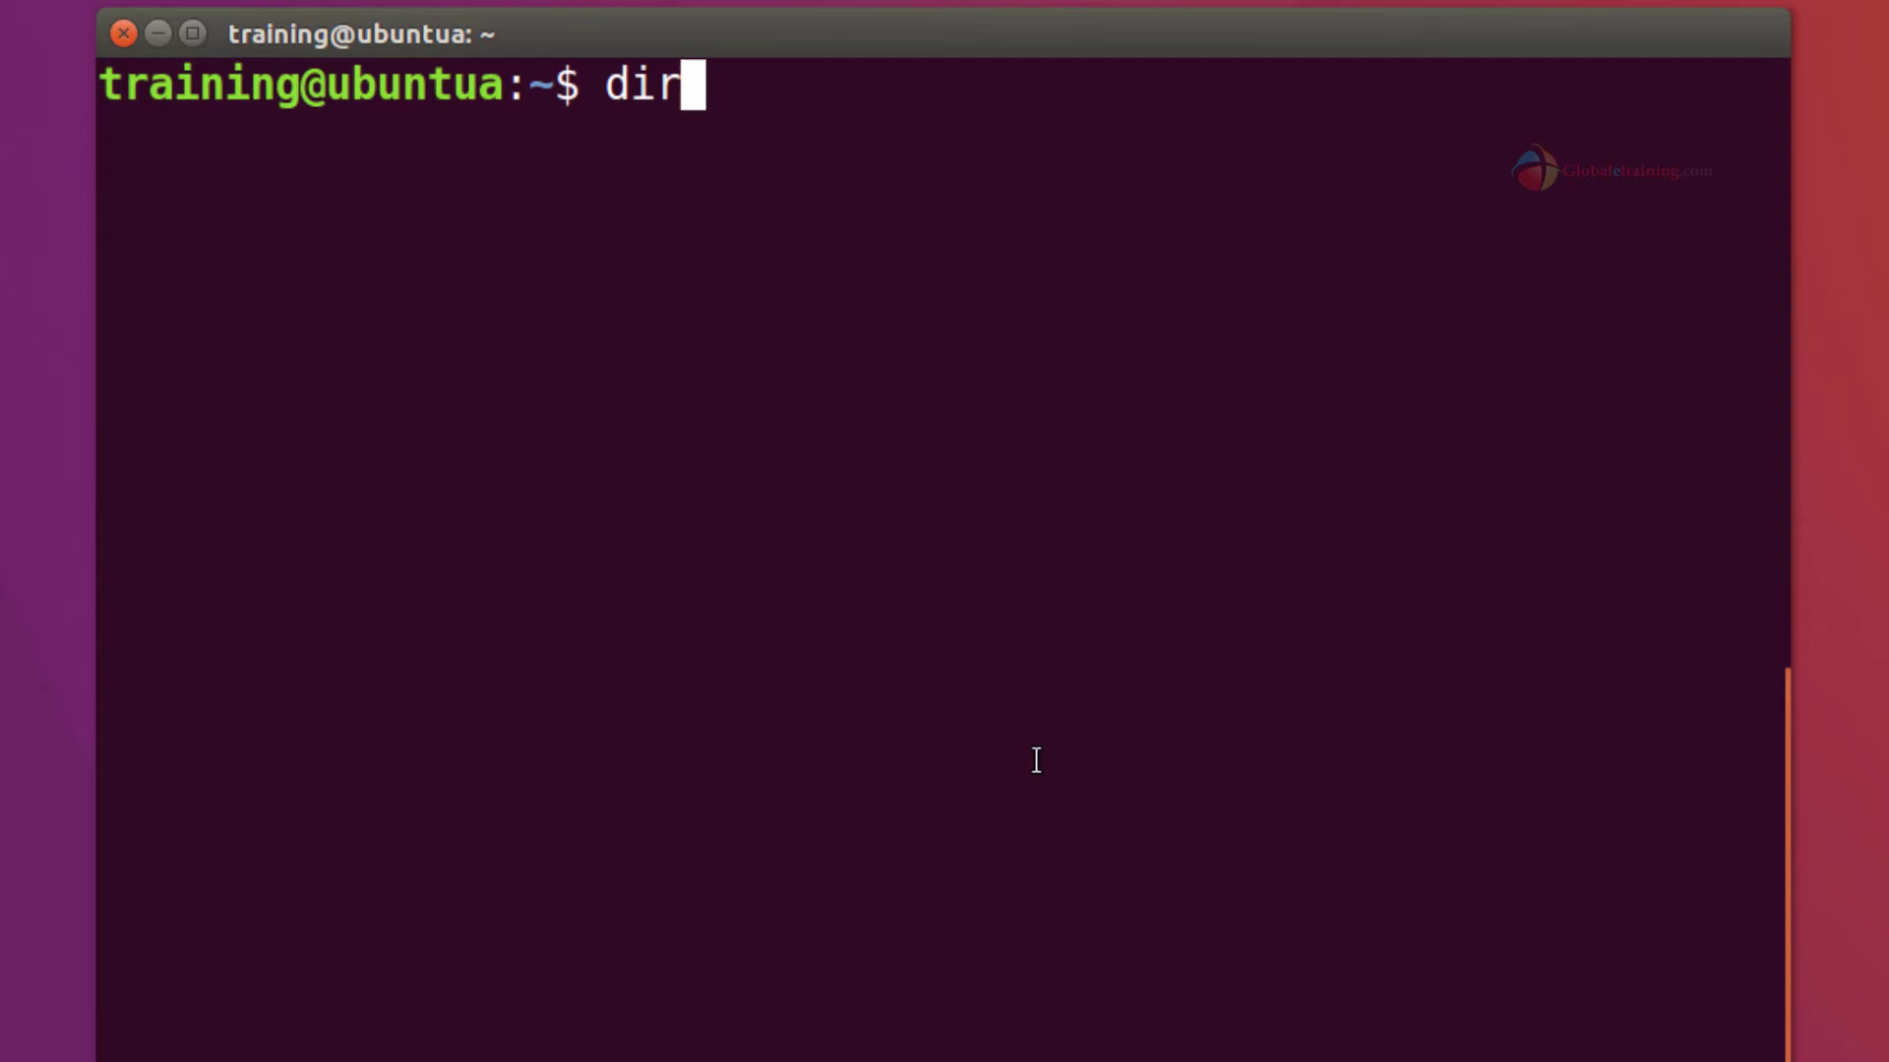
{"action": "type", "text": "name"}
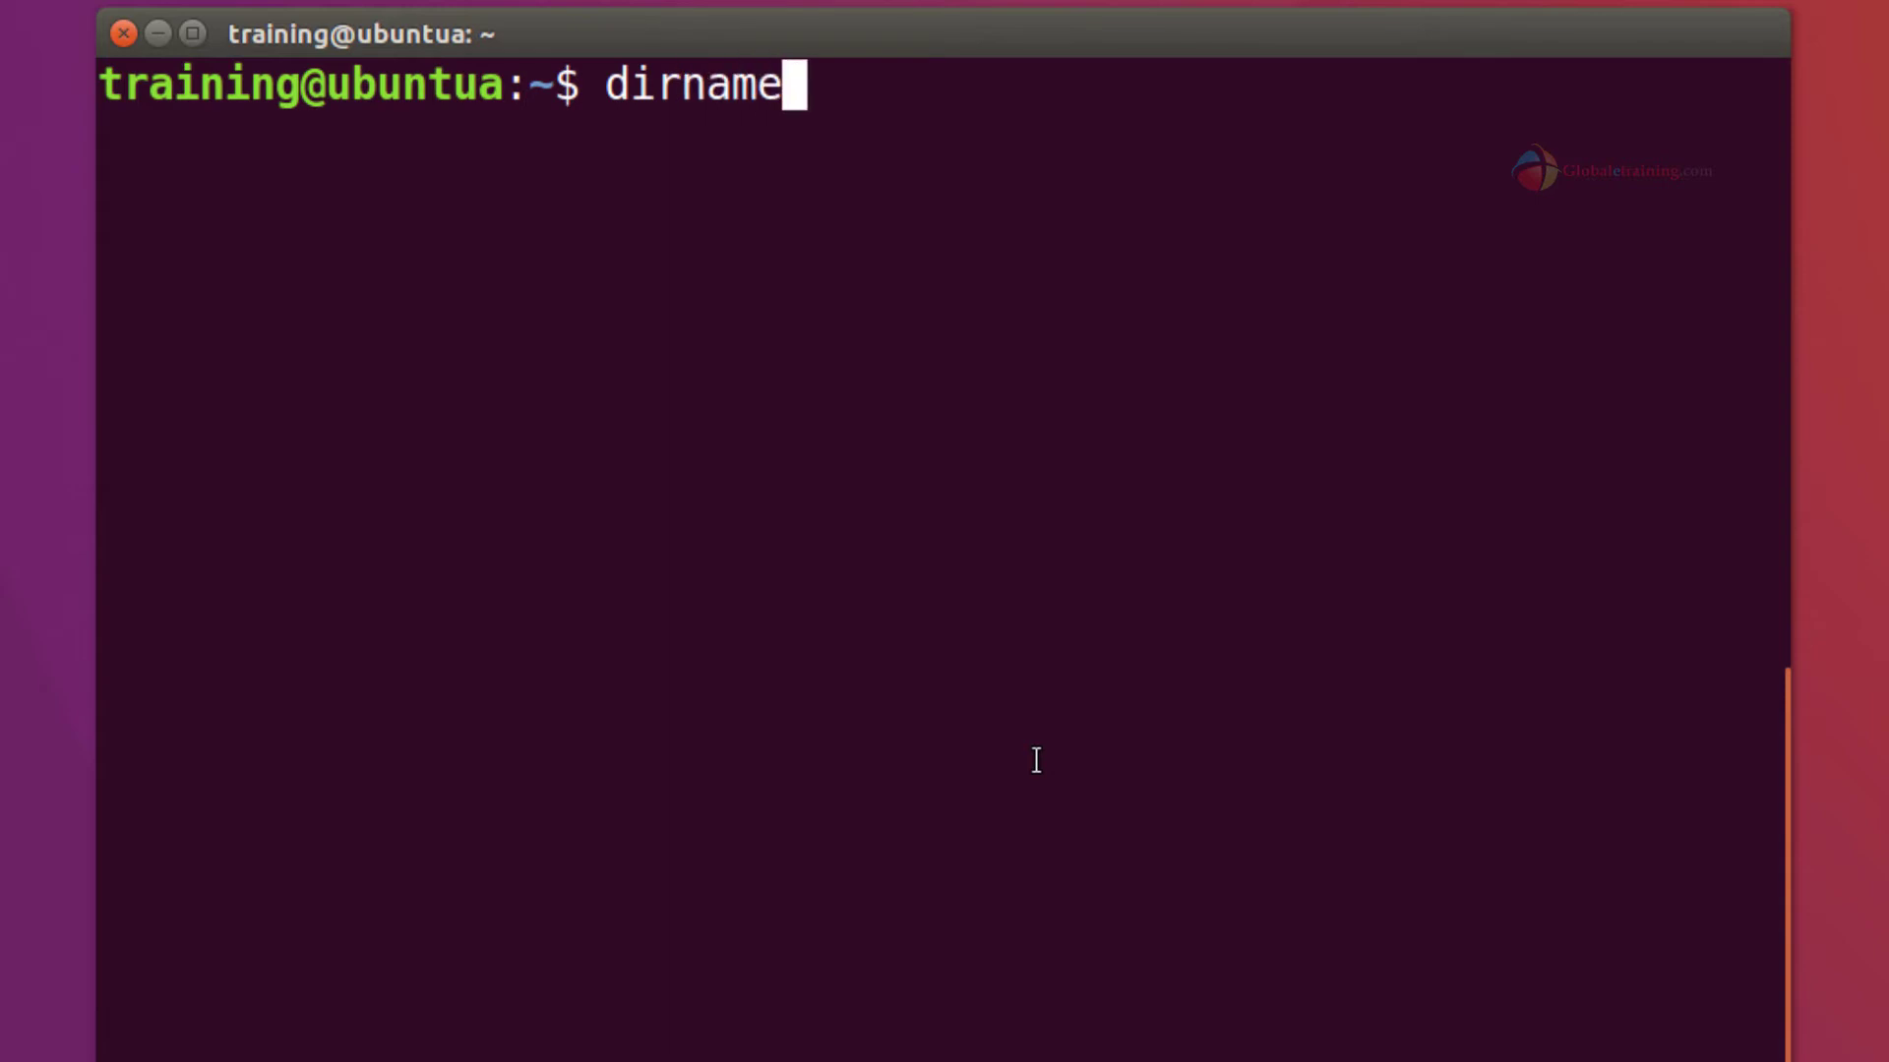
{"action": "type", "text": "\"/a"}
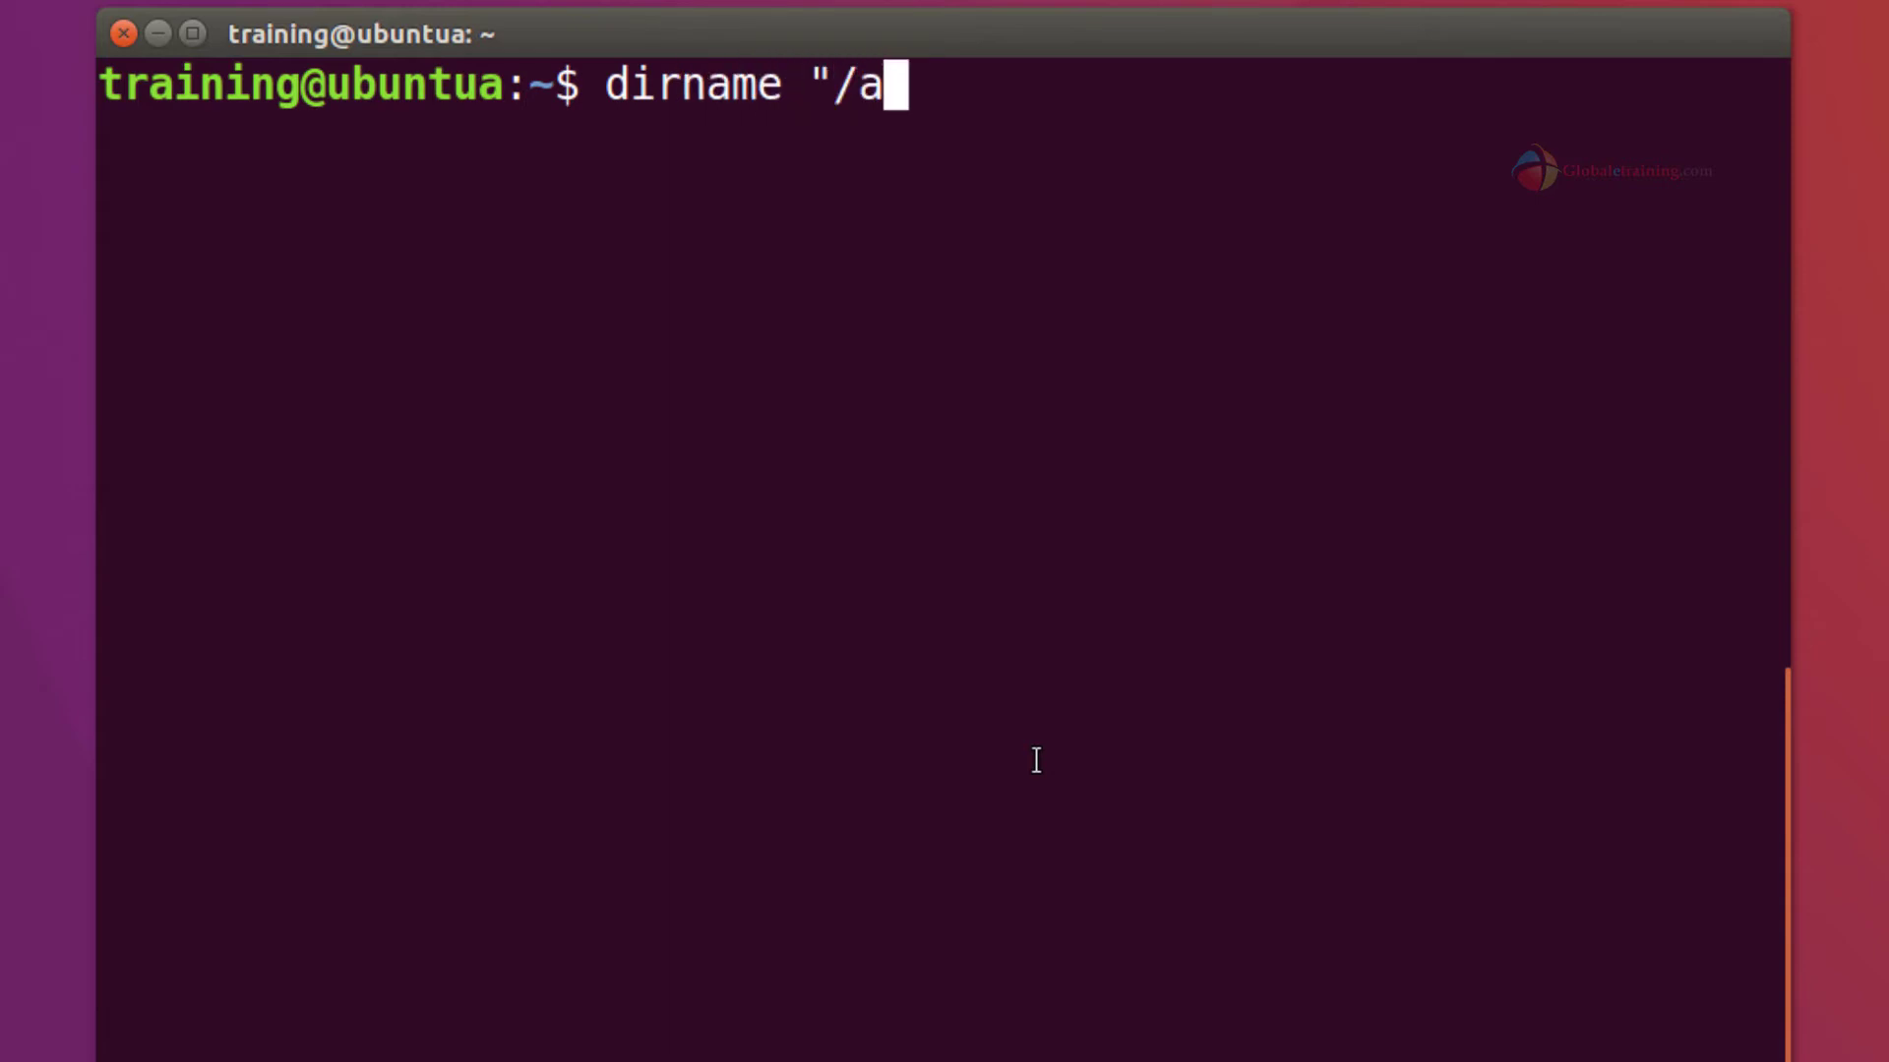
{"action": "type", "text": "/b/c\""}
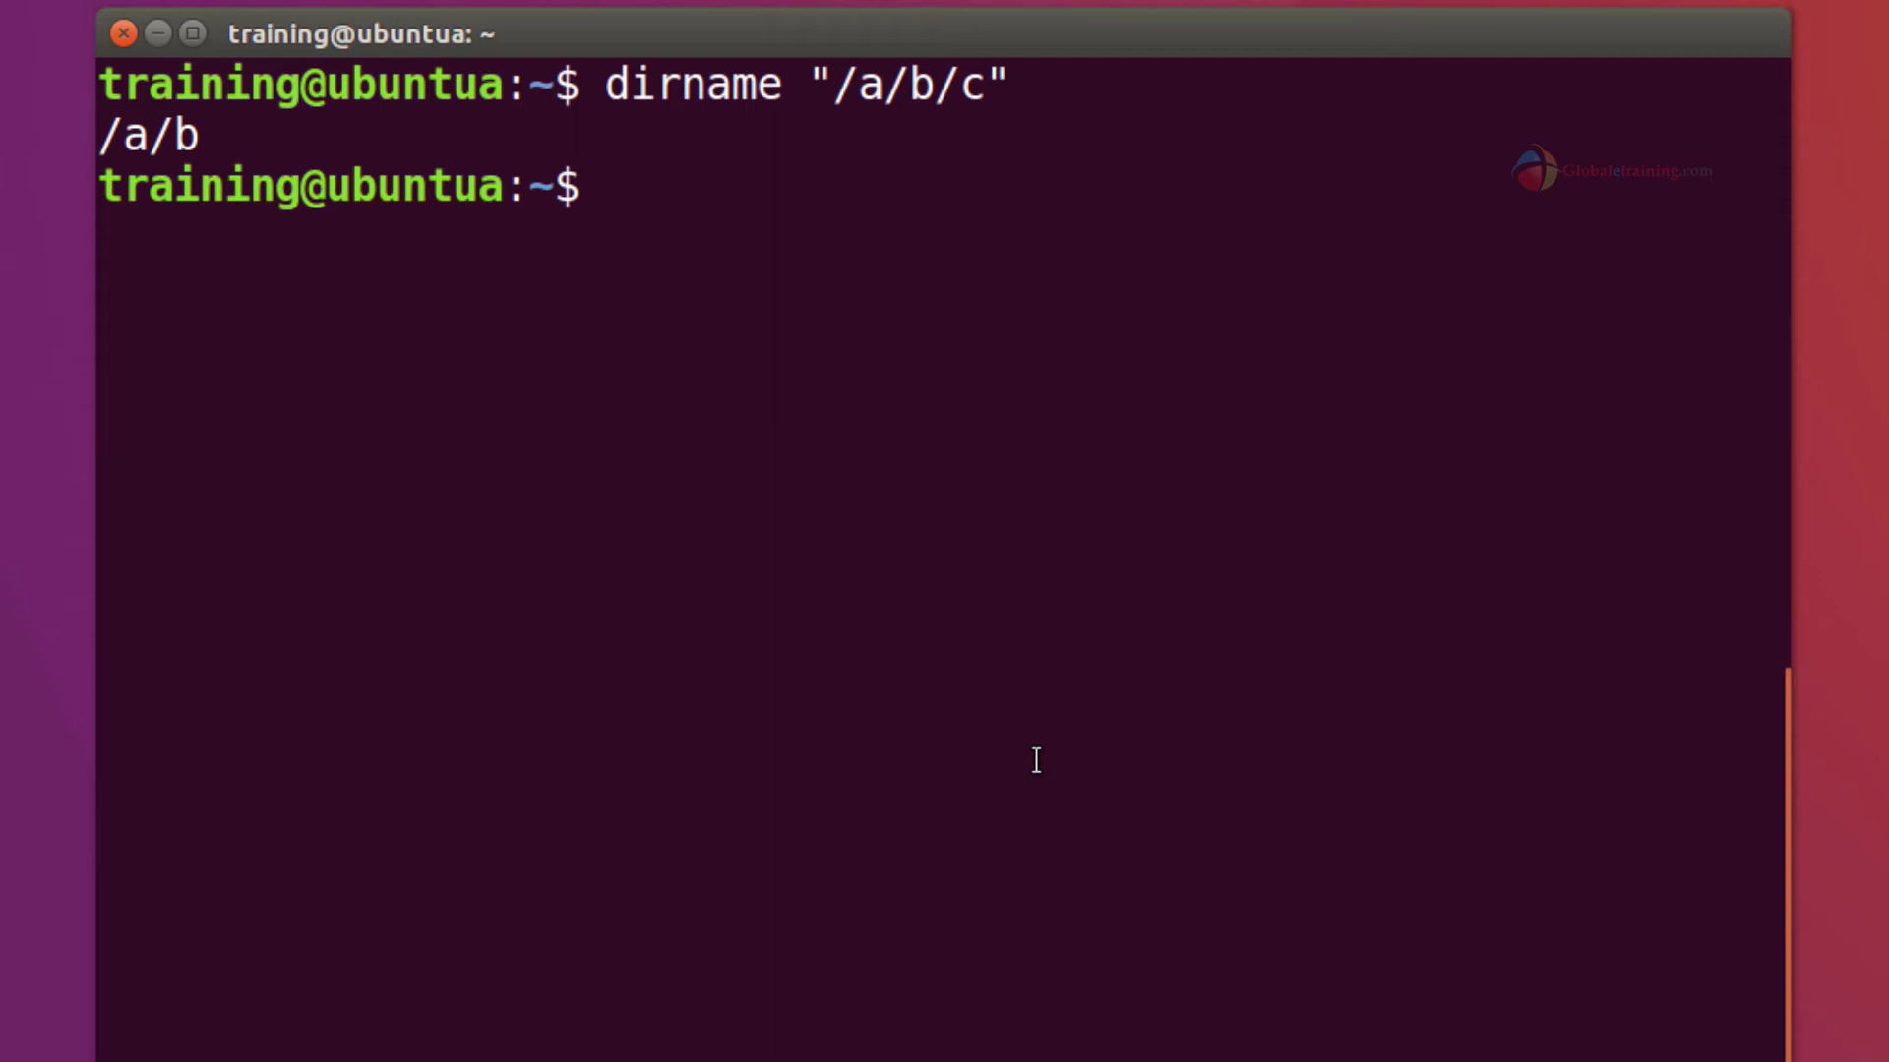
- Begin a basename "/a/b/c" command to extract the last name c
{"action": "type", "text": "basen"}
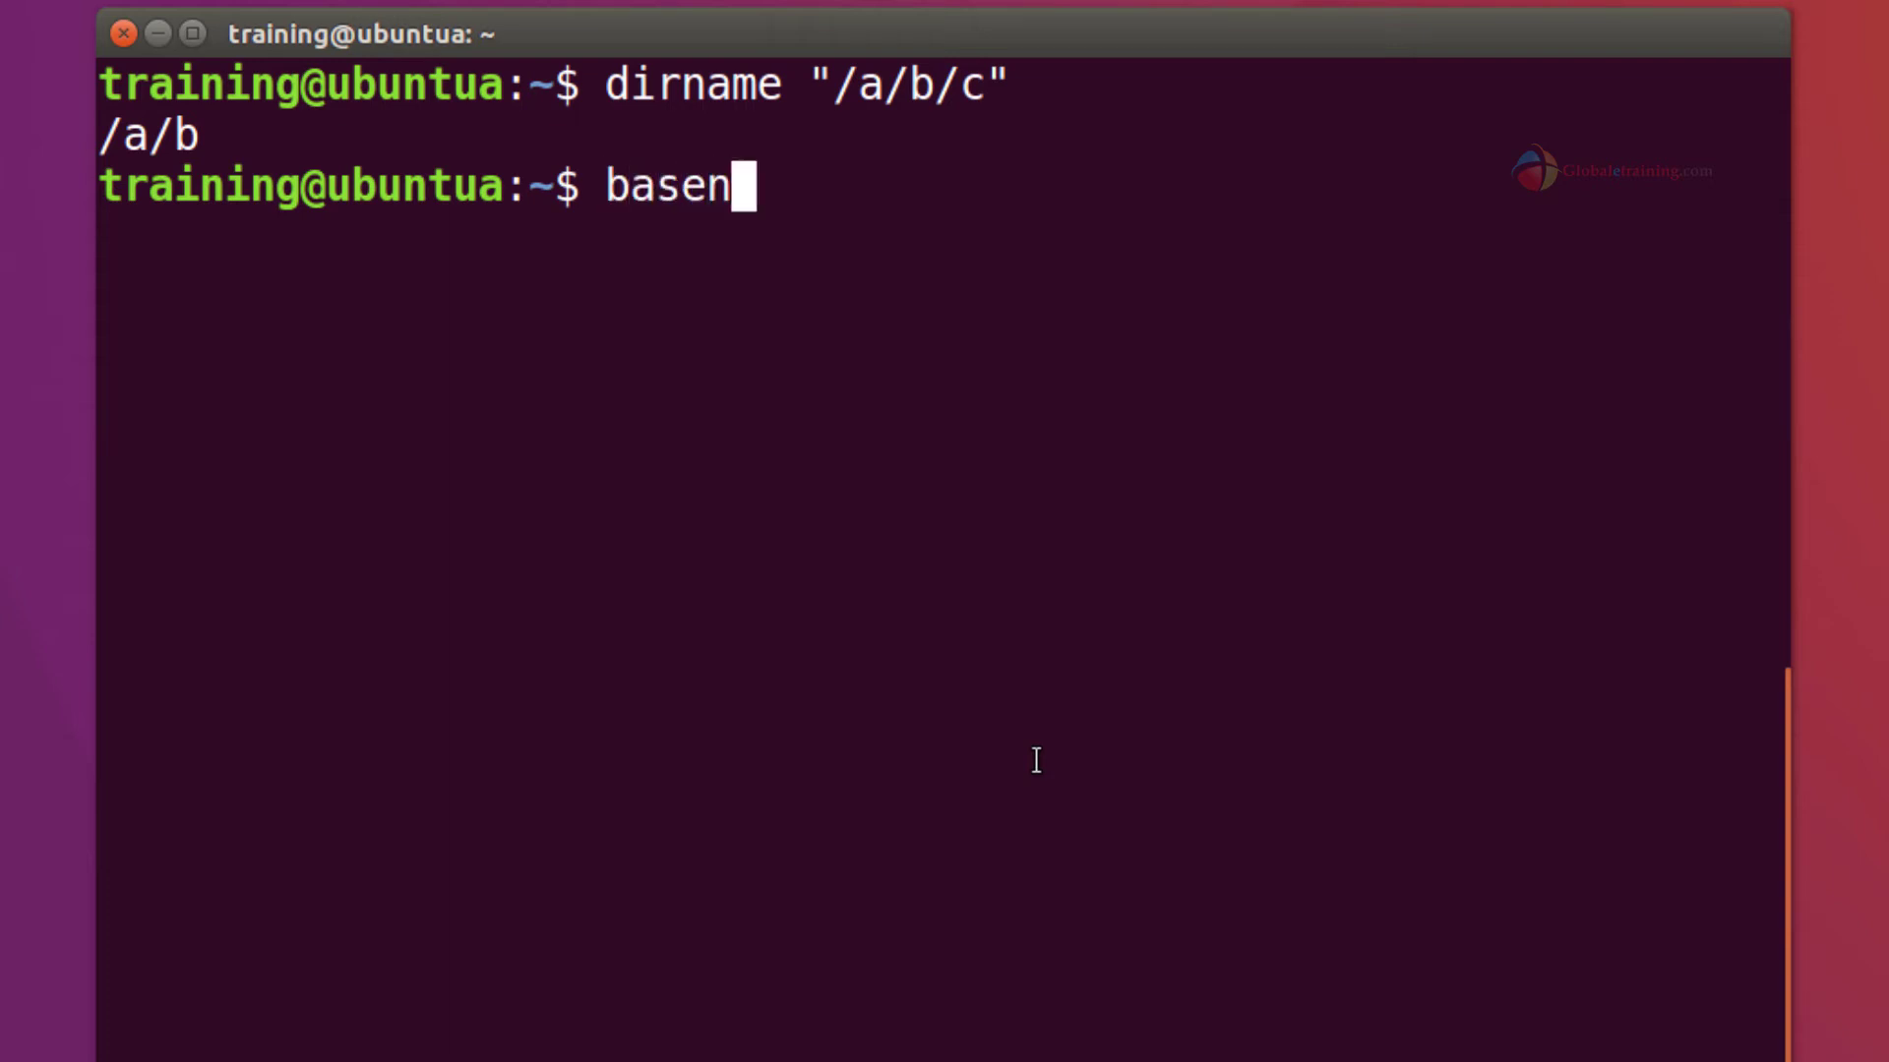
{"action": "type", "text": "ame \"/"}
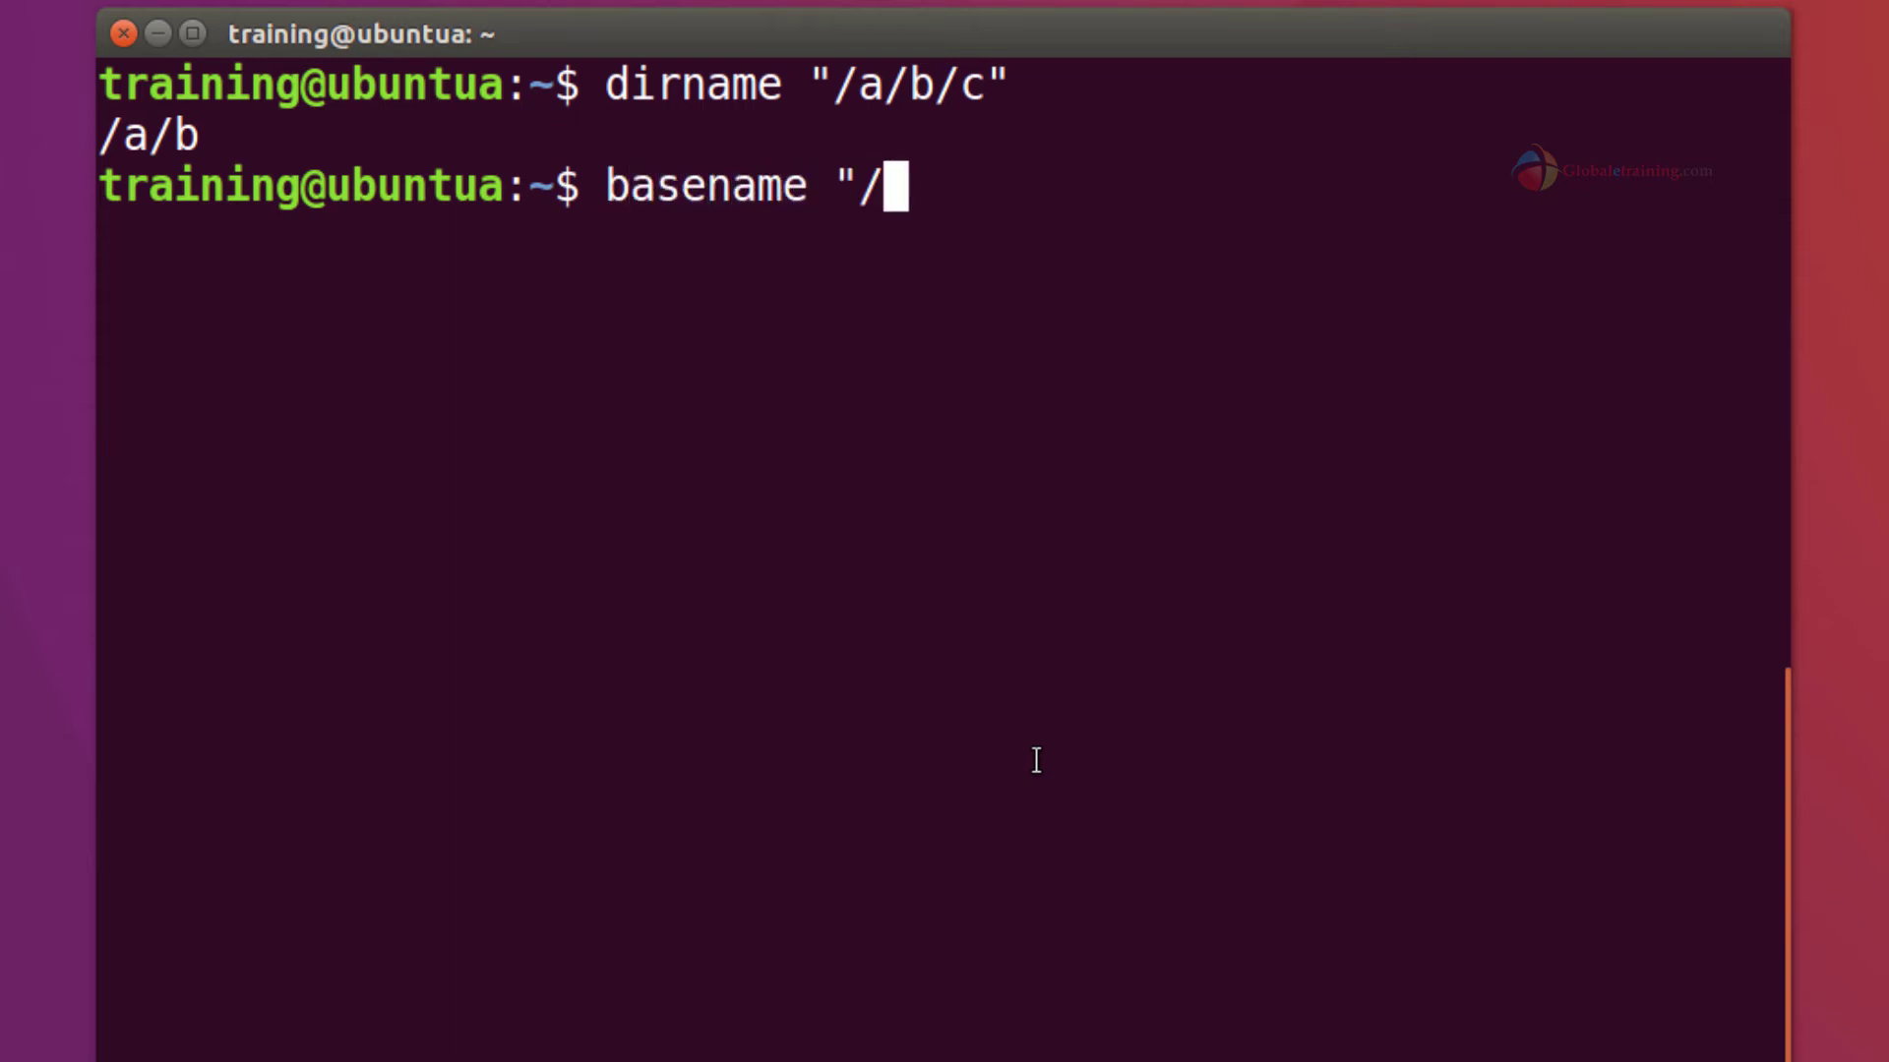
{"action": "type", "text": "a/b/c"}
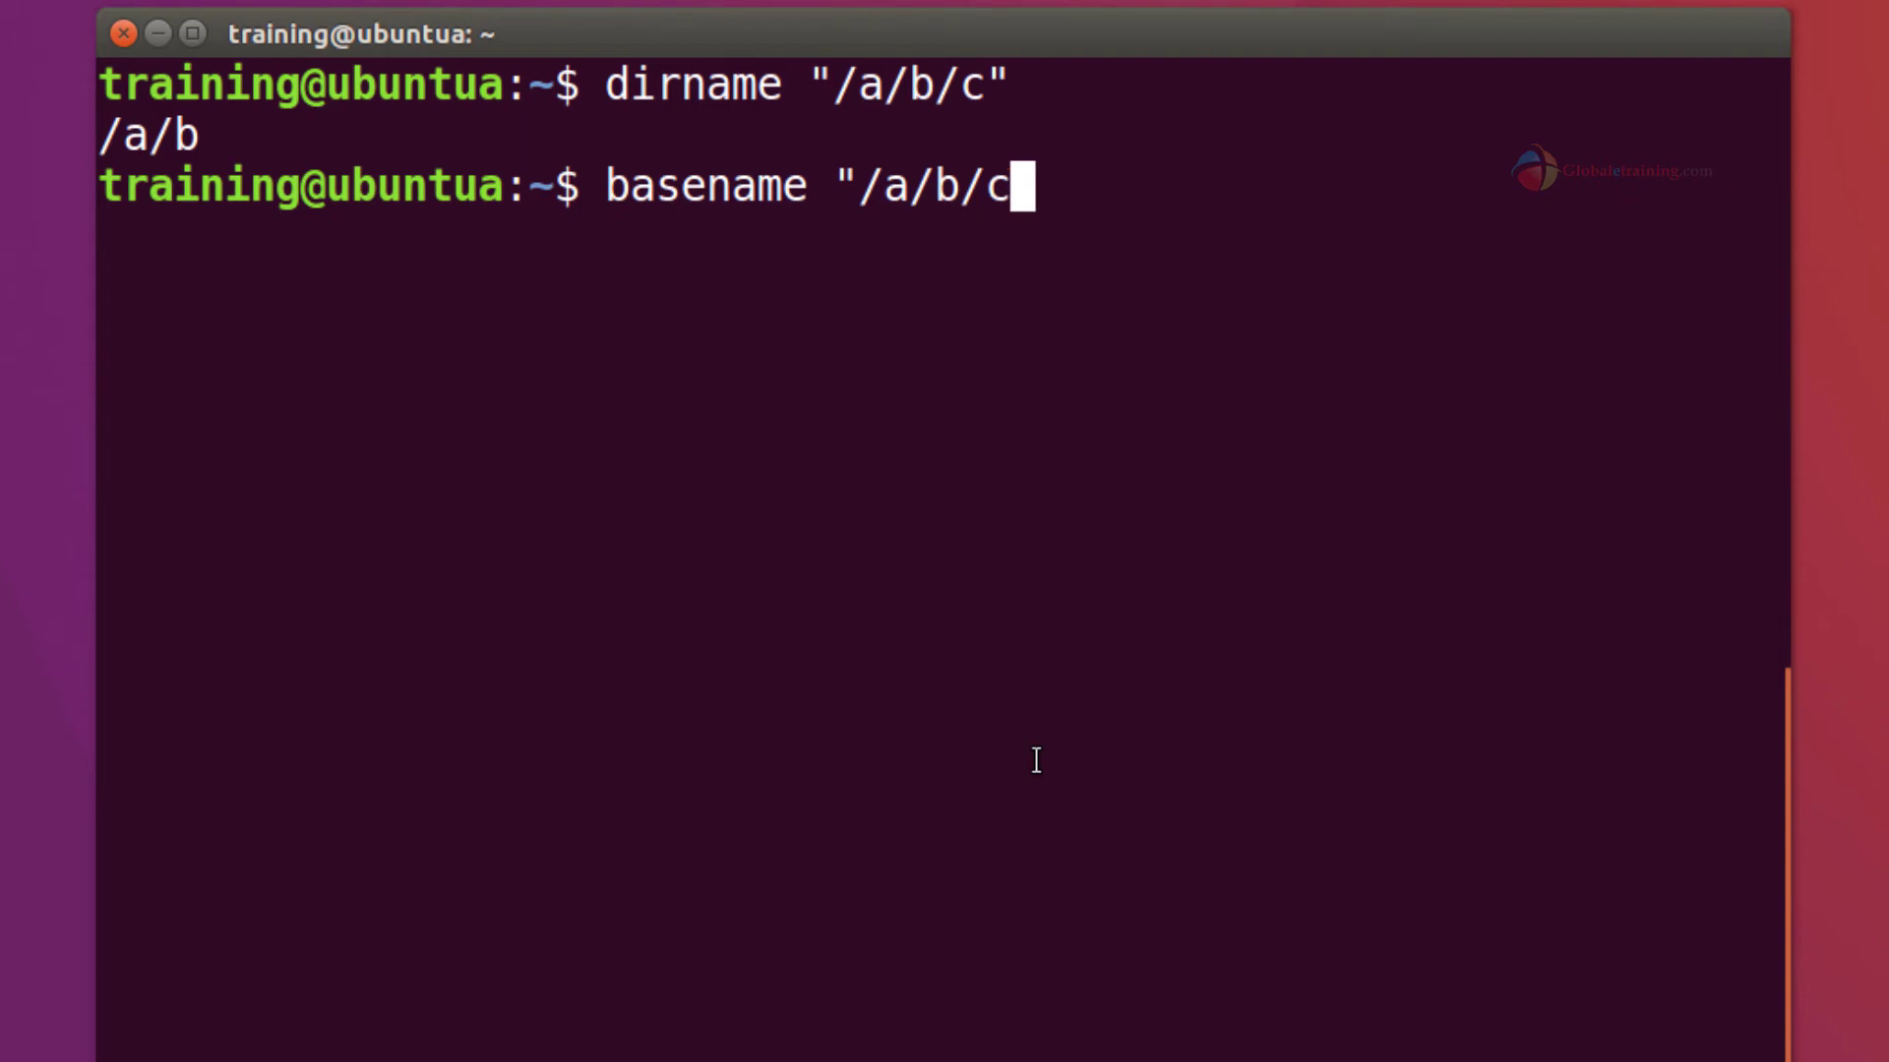